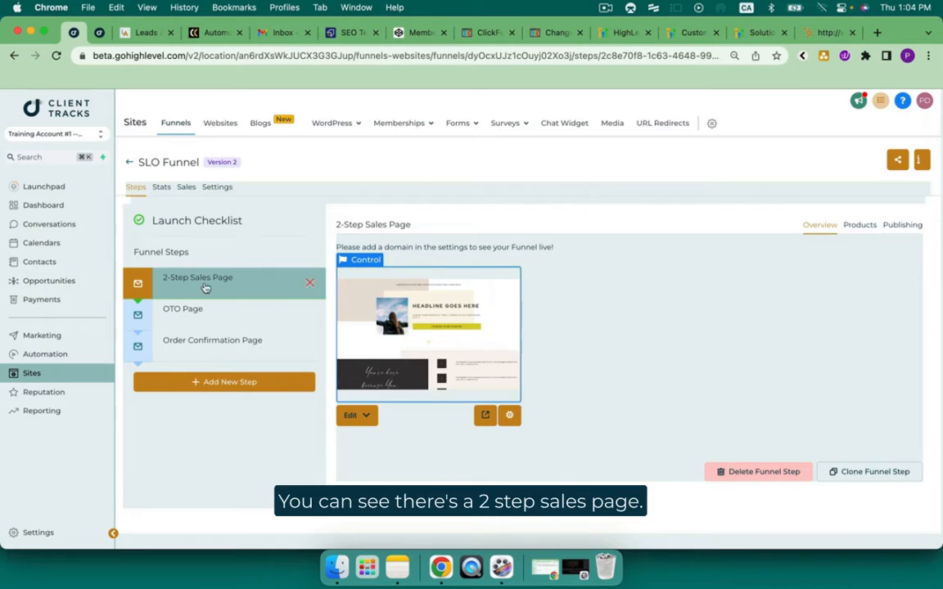
- Preview the OTO Page, Order Confirmation Page and 2-Step Sales Page funnel steps
left_click(182, 309)
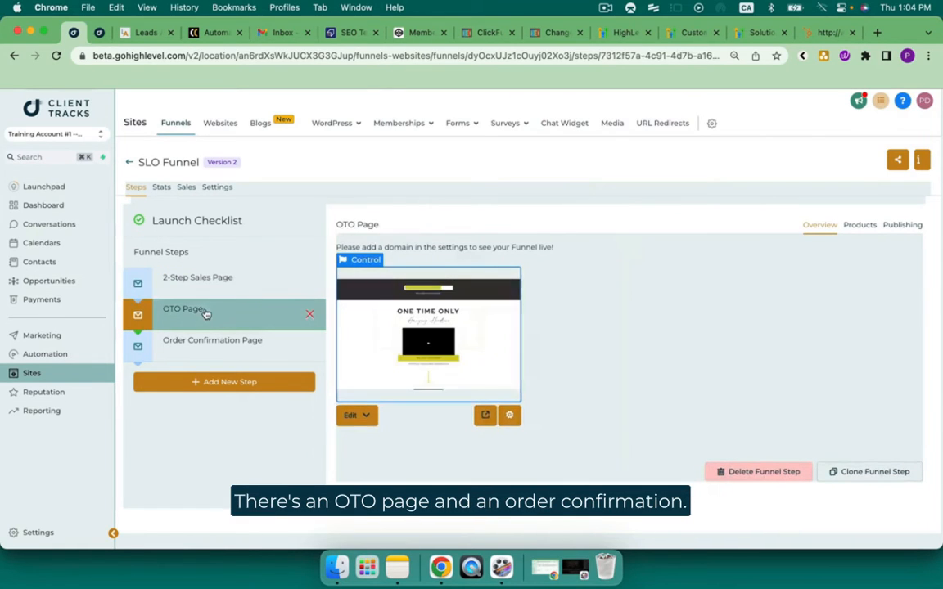
left_click(212, 339)
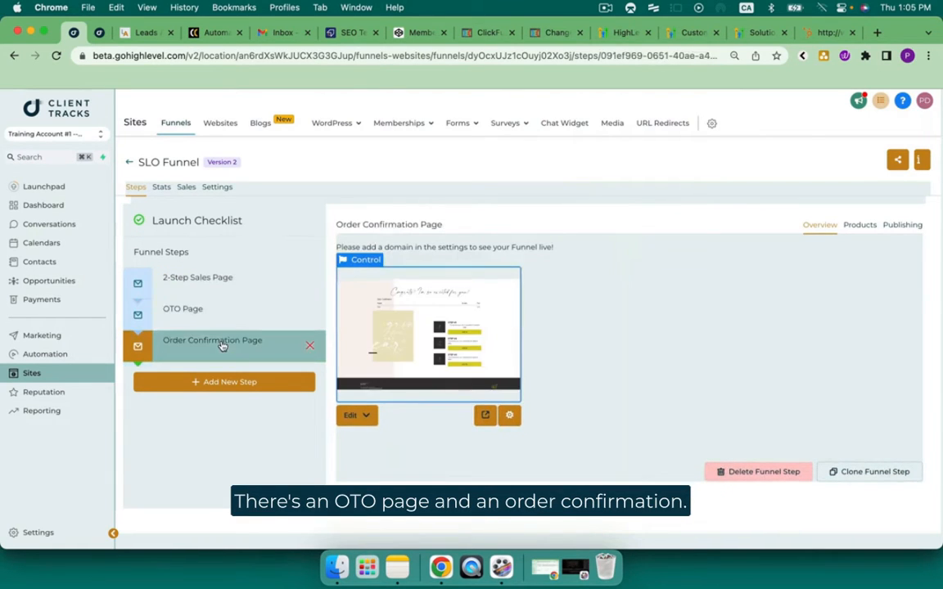
left_click(197, 277)
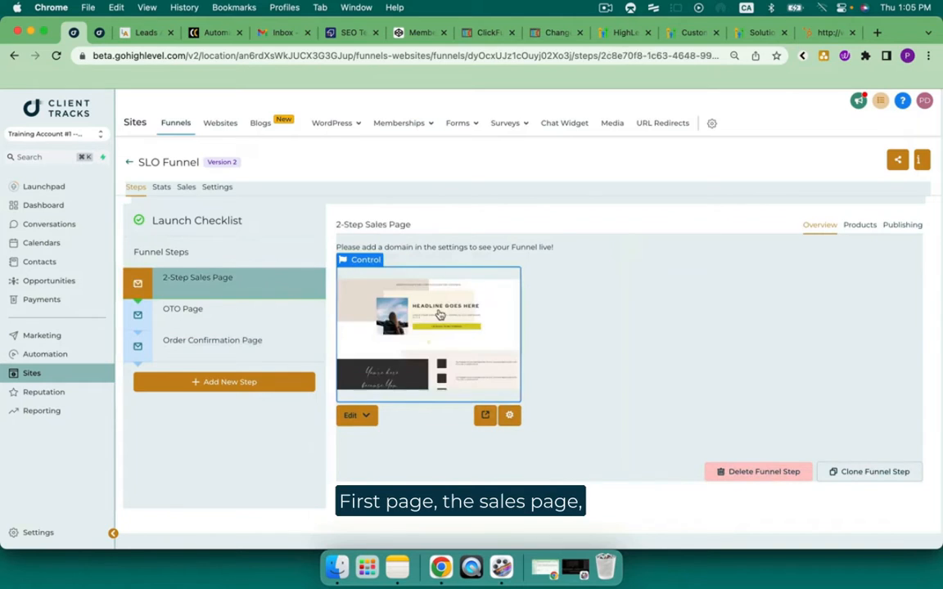
left_click(350, 415)
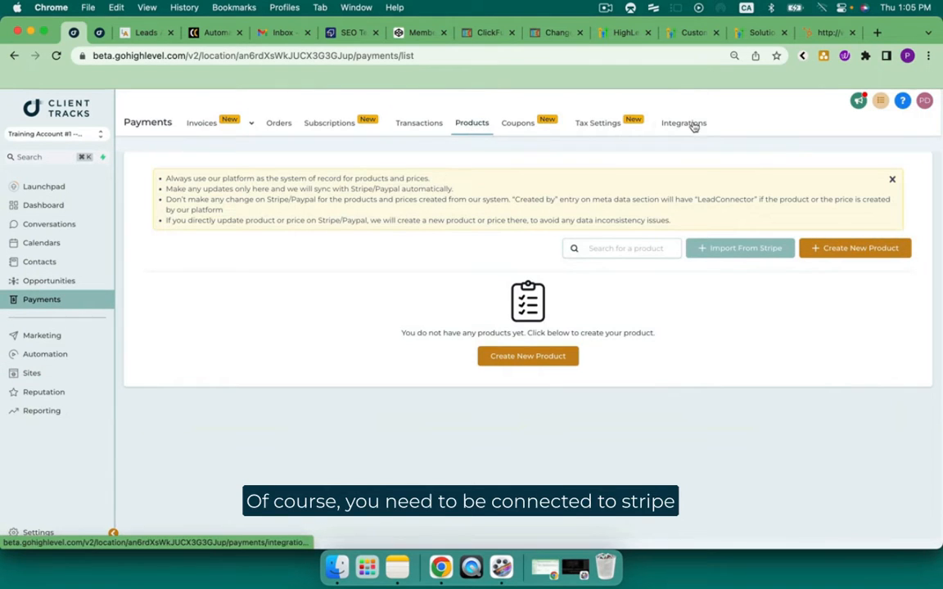
- Confirm Stripe is connected and enable Google Pay and Apple Pay on order forms
left_click(684, 123)
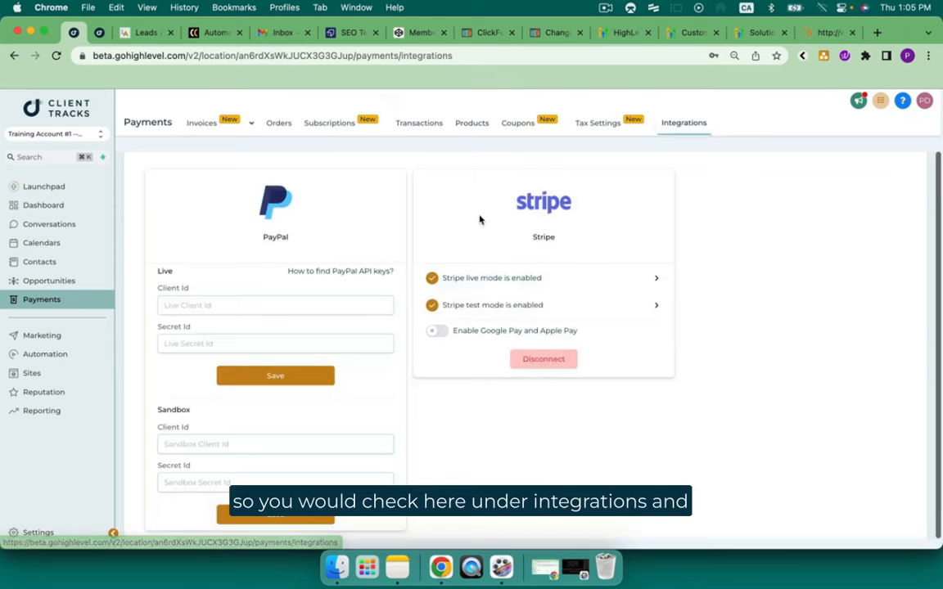
mouse_move(442, 230)
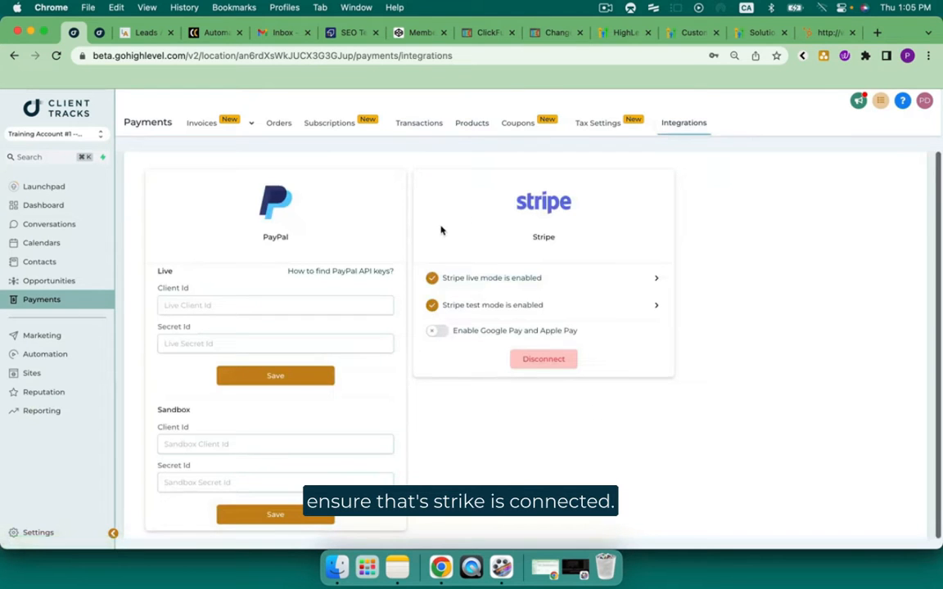
left_click(436, 331)
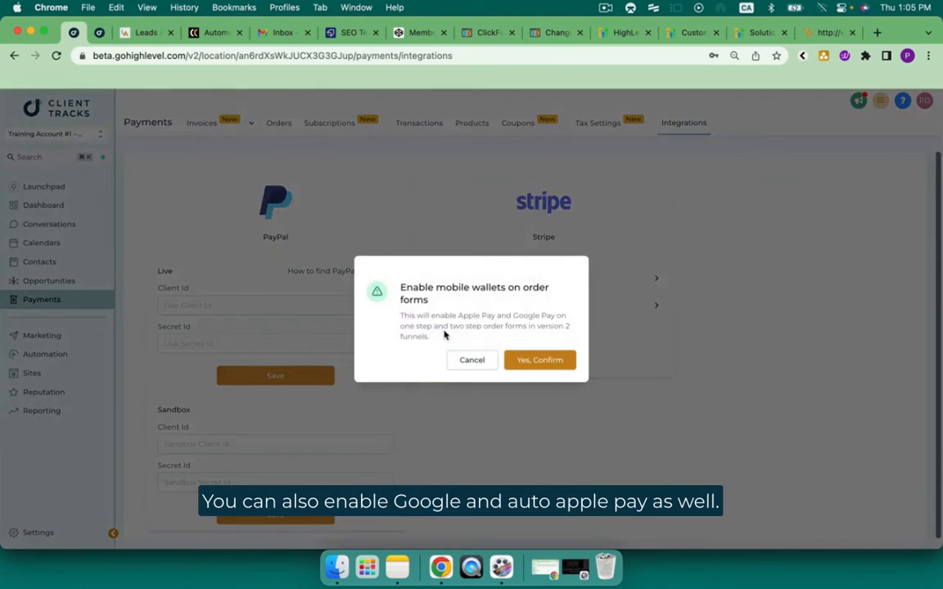
left_click(539, 361)
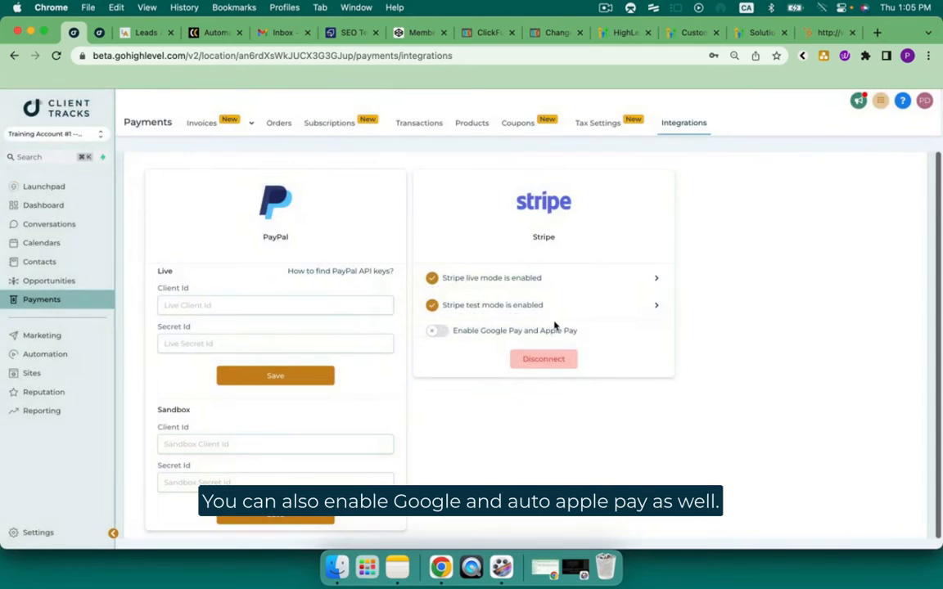
left_click(436, 331)
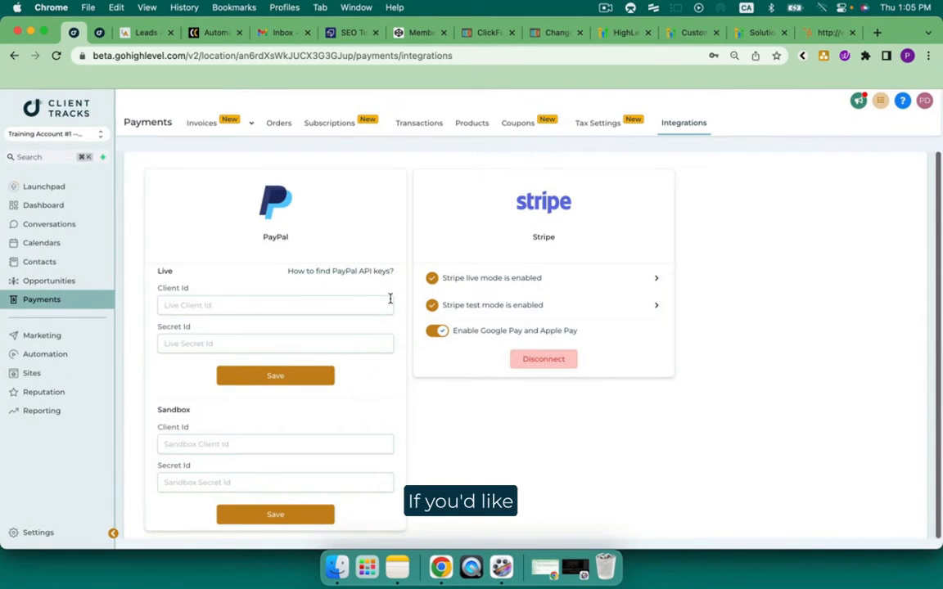
left_click(471, 123)
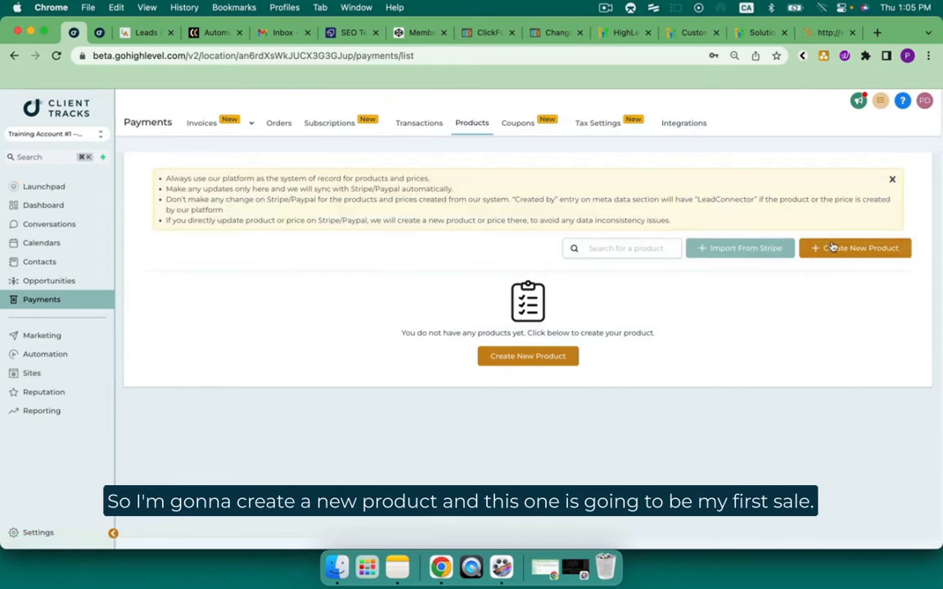
- Start product 'Product #1' with matching description, type 'A service', and additional options shown
left_click(854, 248)
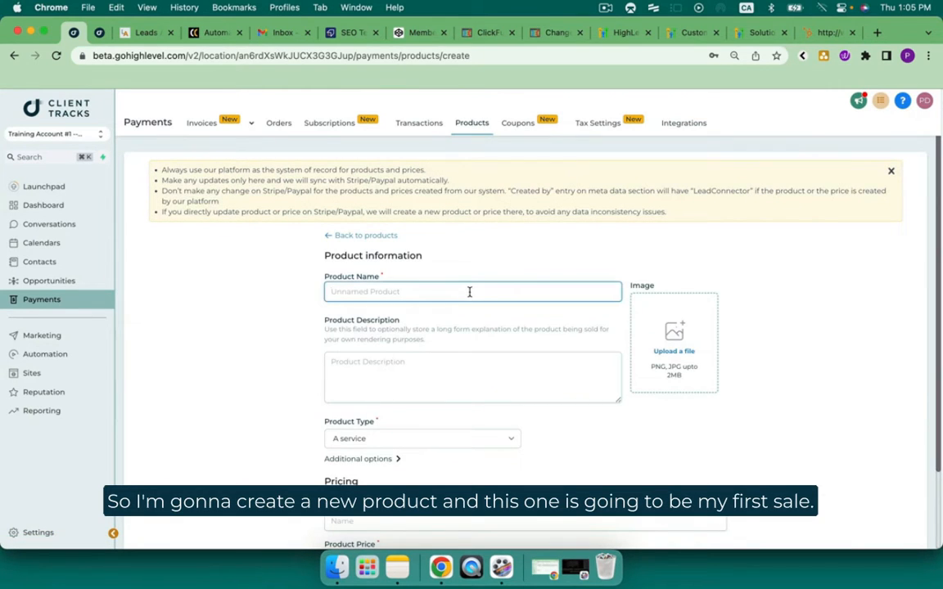
type("Sa")
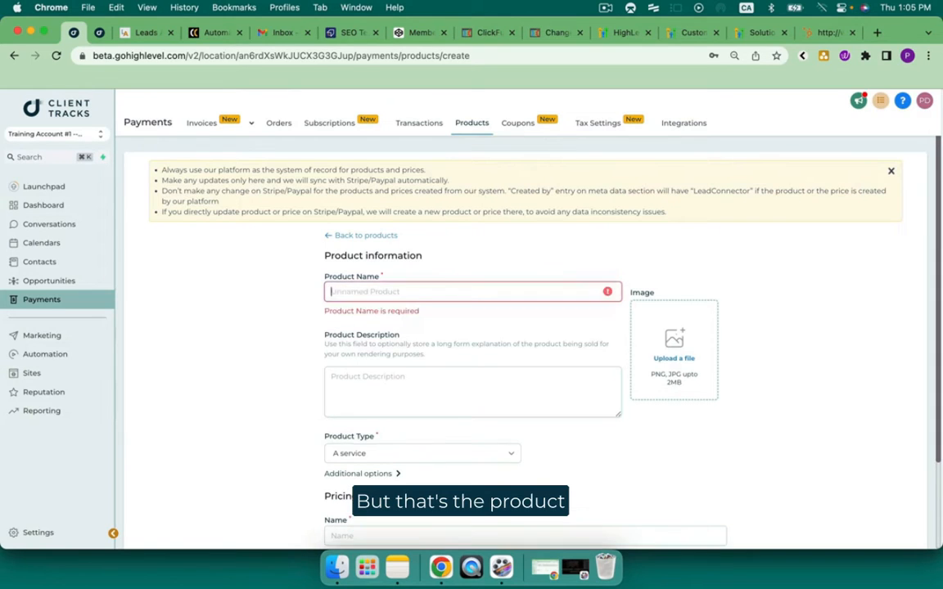
type("Product #1")
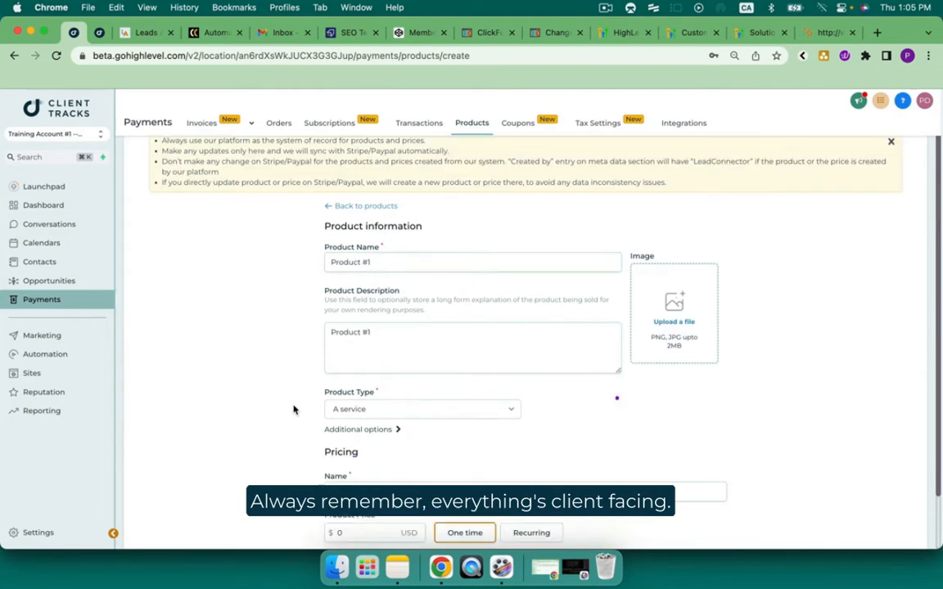
left_click(420, 408)
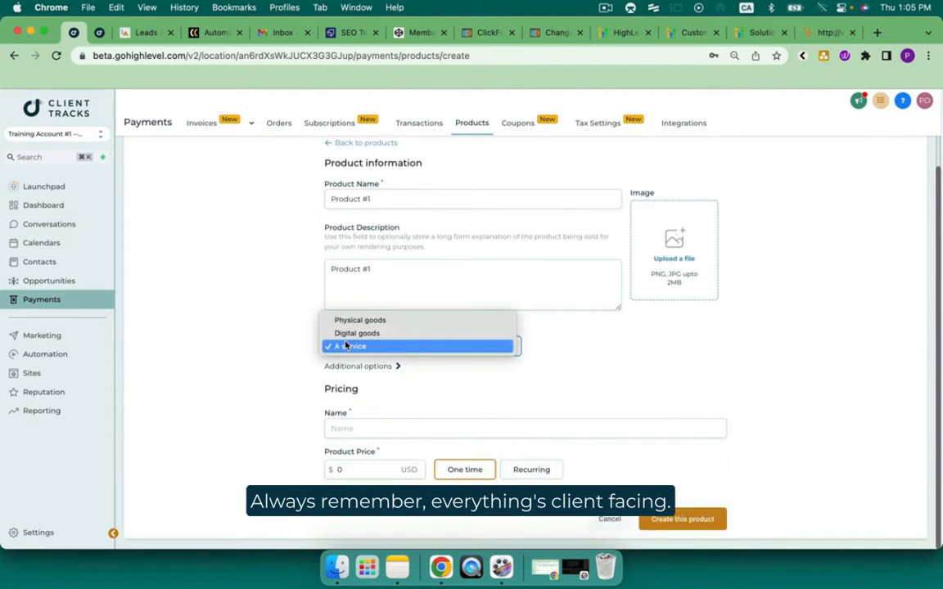
left_click(350, 346)
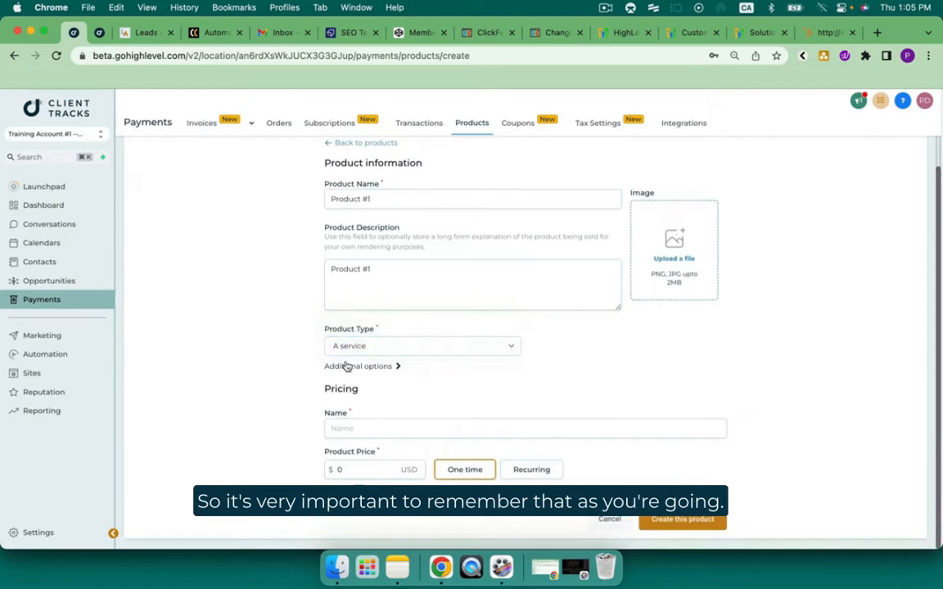
left_click(361, 366)
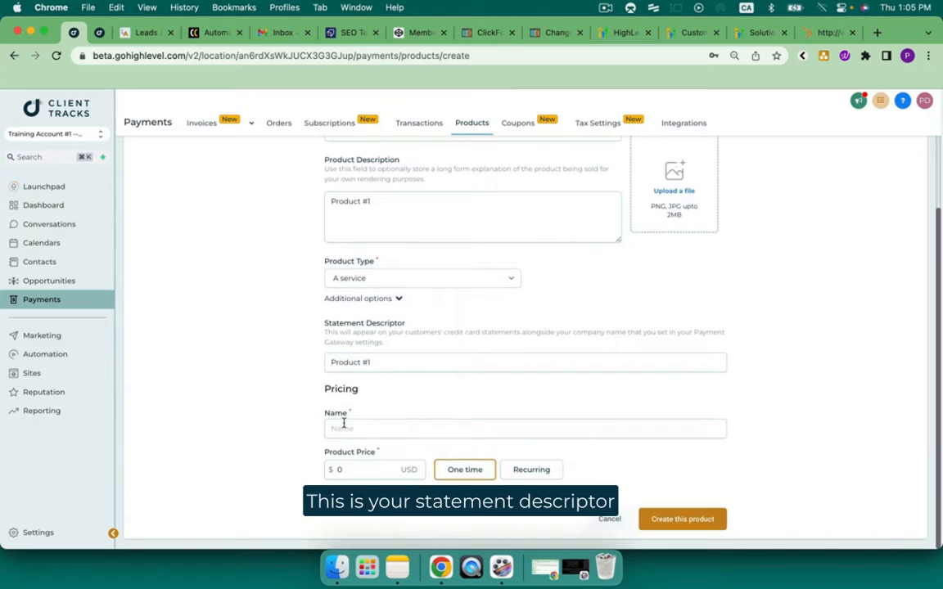
- Name the price 'Product #1 Price #1' at $97, recurring with monthly billing
left_click(524, 429)
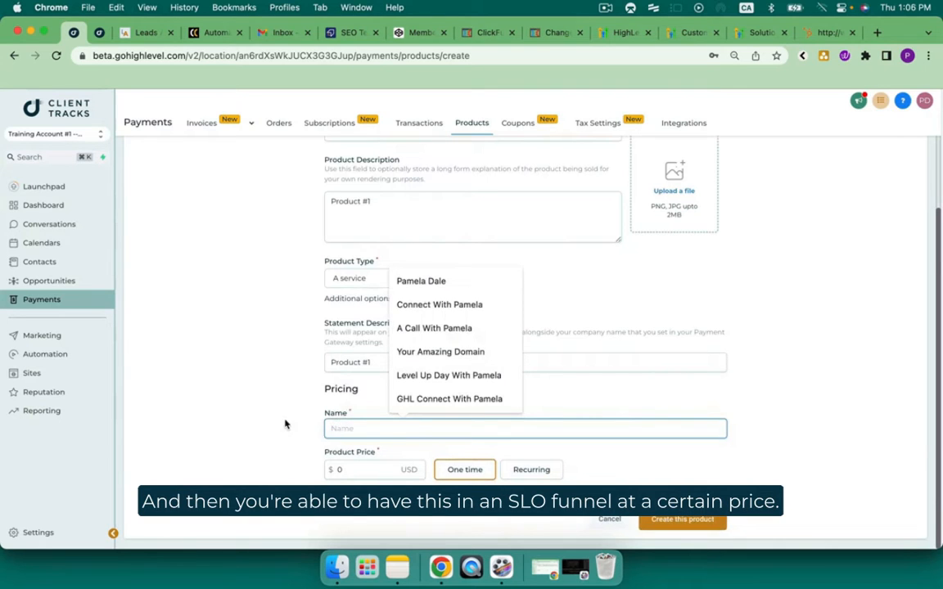
scroll("down", 3)
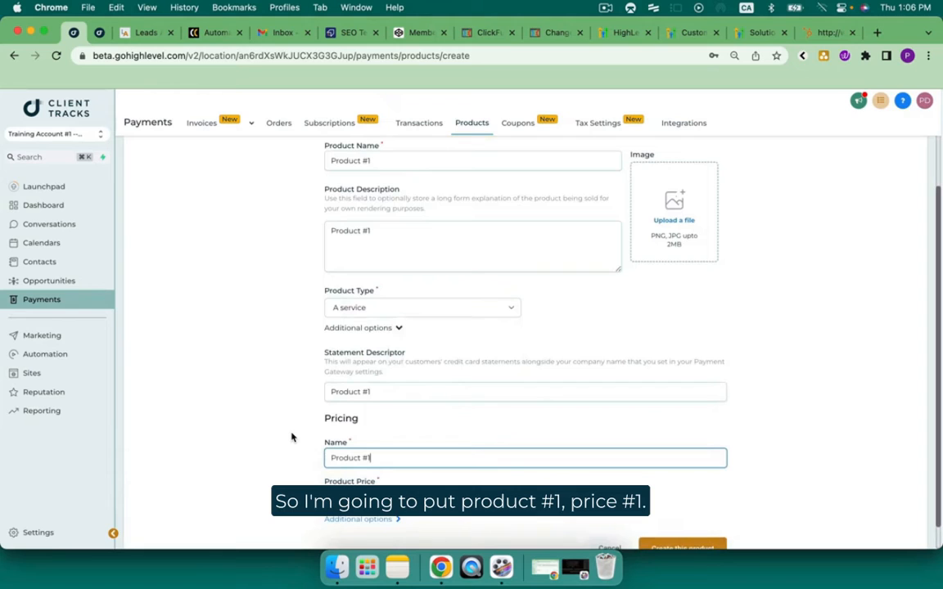
type("Price #")
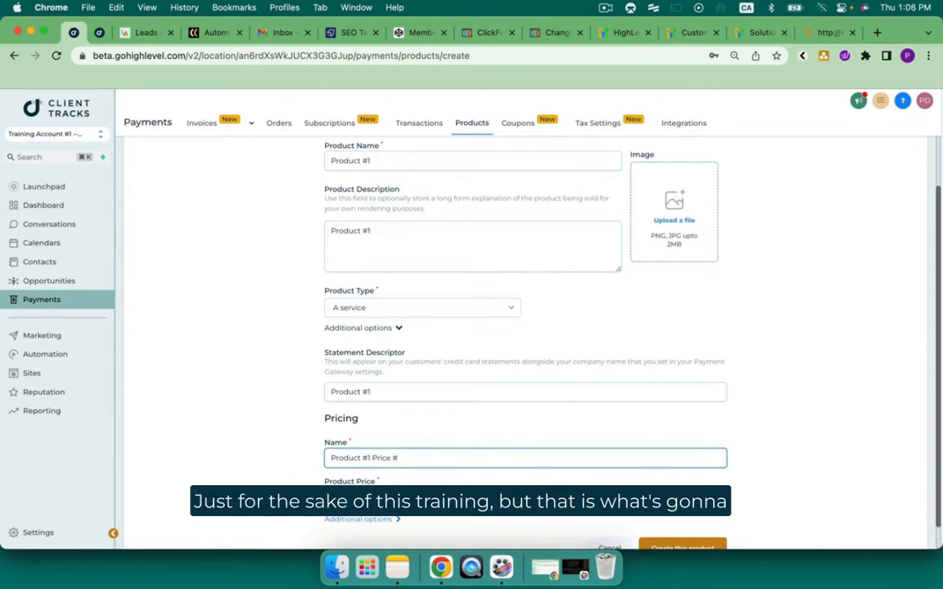
type("1")
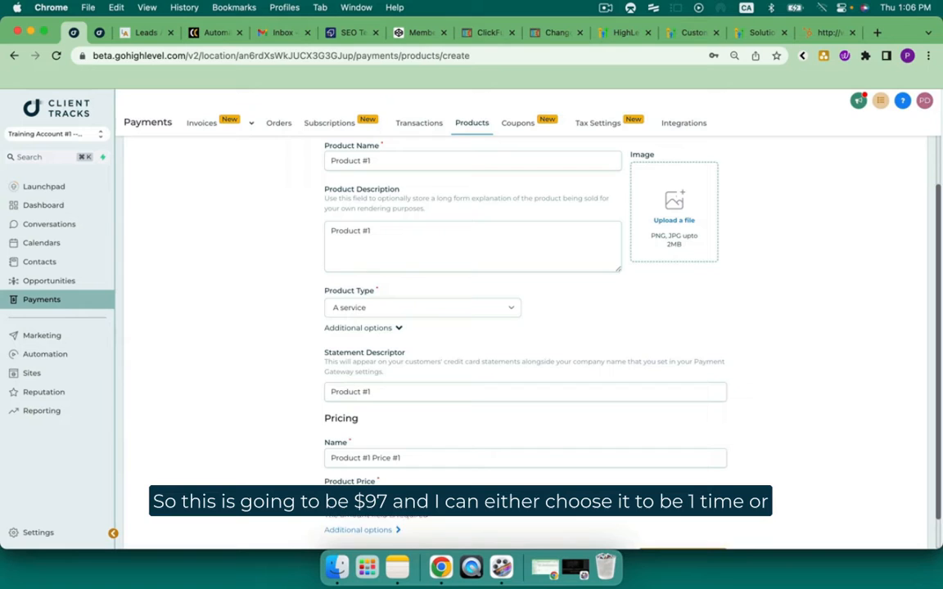
scroll("down", 3)
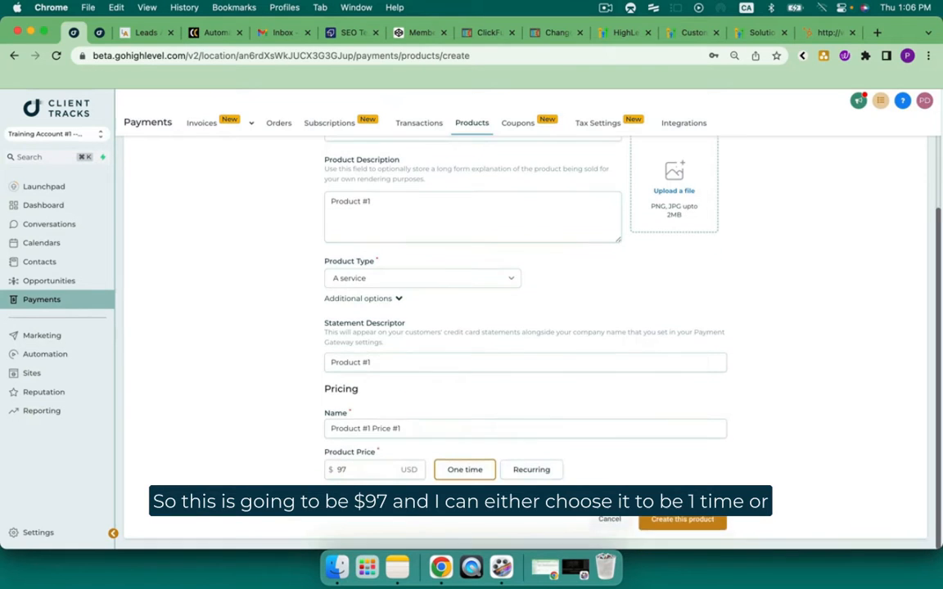
left_click(530, 470)
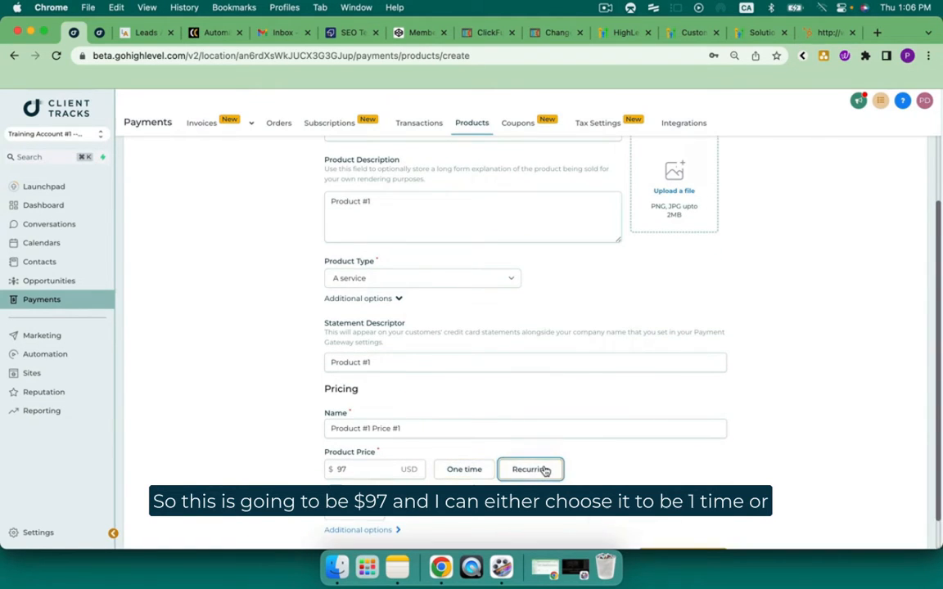
left_click(531, 469)
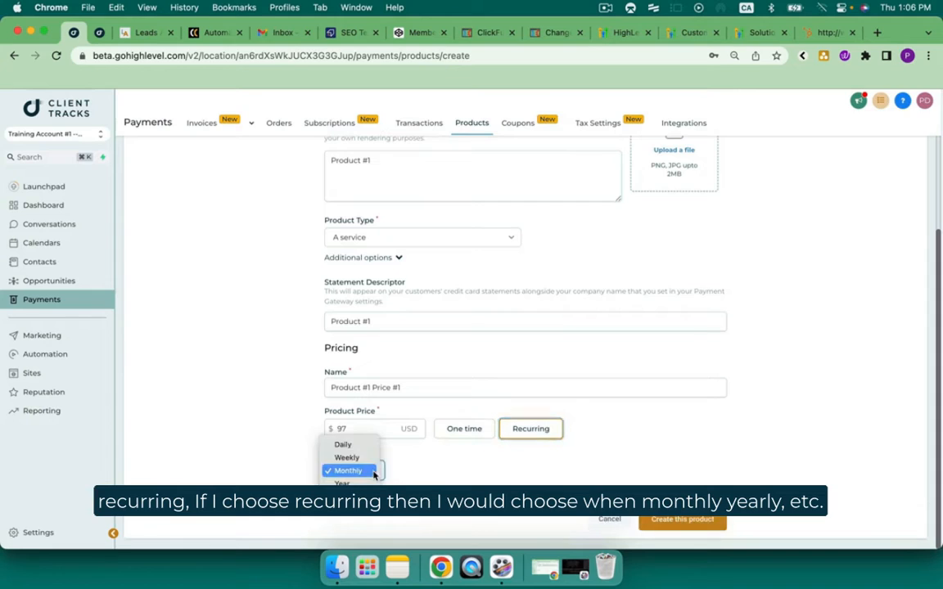
left_click(347, 470)
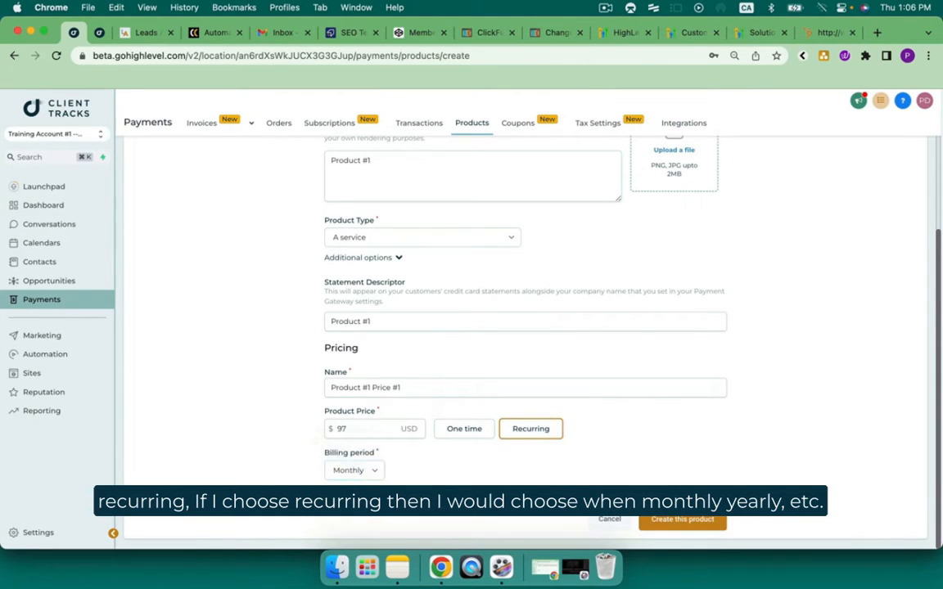
- Describe the price as 'SLO funnel price', turn off the membership offer, and create Product #1
scroll("down", 3)
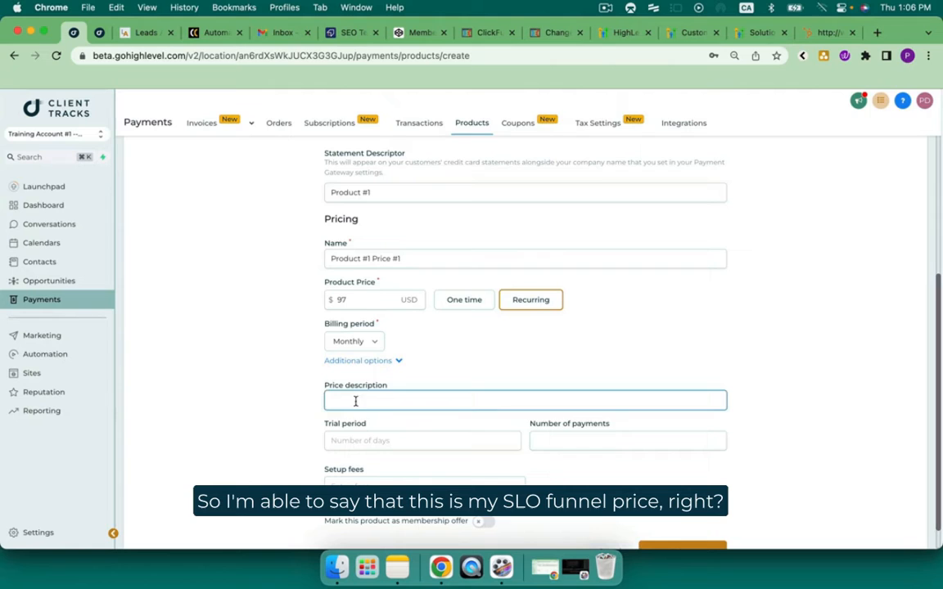
type("SLO funnel")
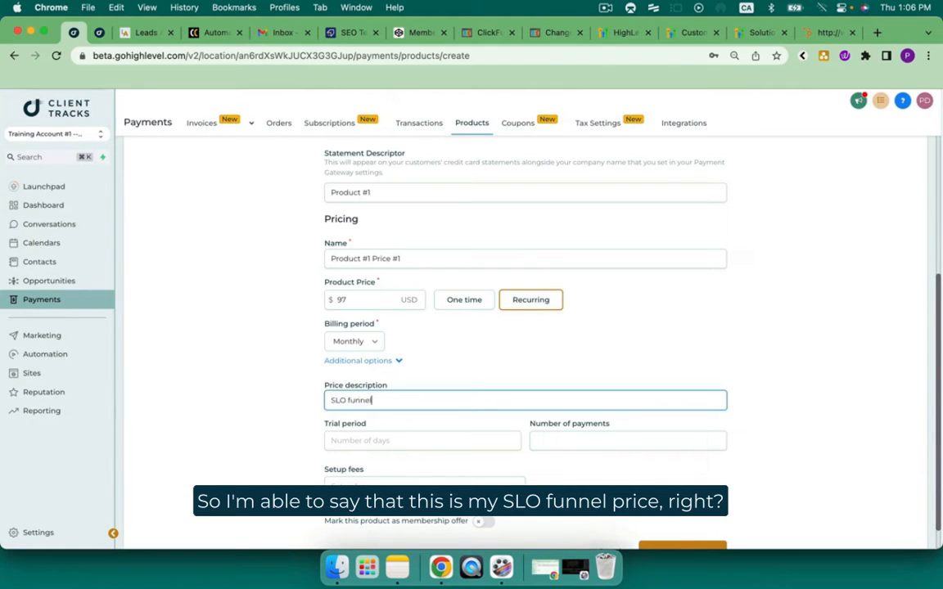
type("price")
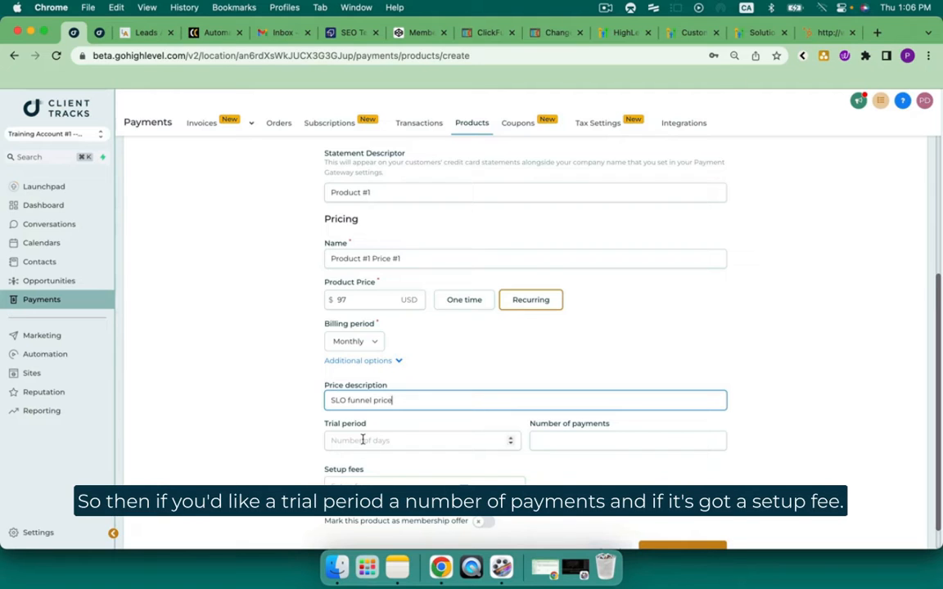
left_click(627, 440)
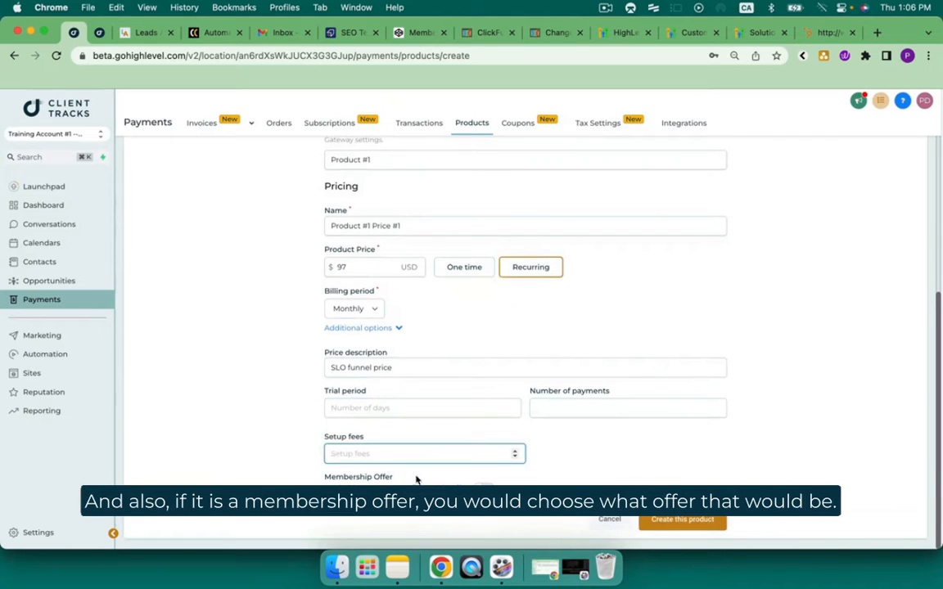
left_click(484, 445)
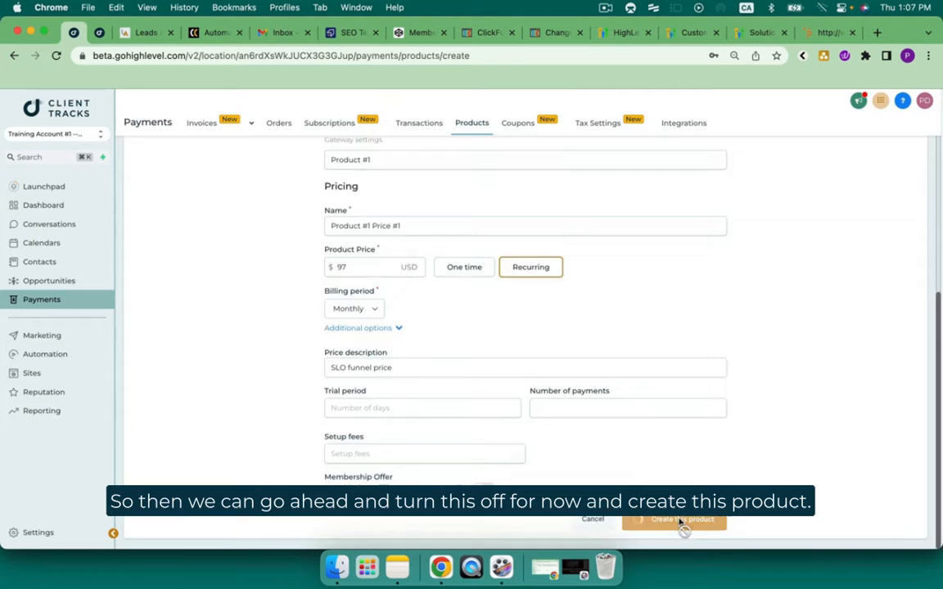
left_click(674, 519)
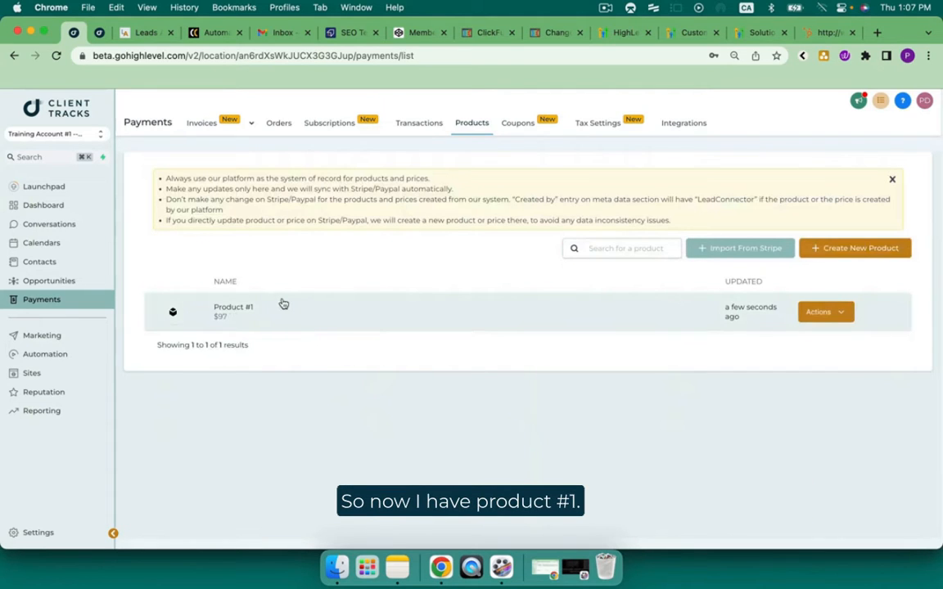
- Create 'Order Bump #1' as a $47 one-time digital product, then start another product
left_click(854, 248)
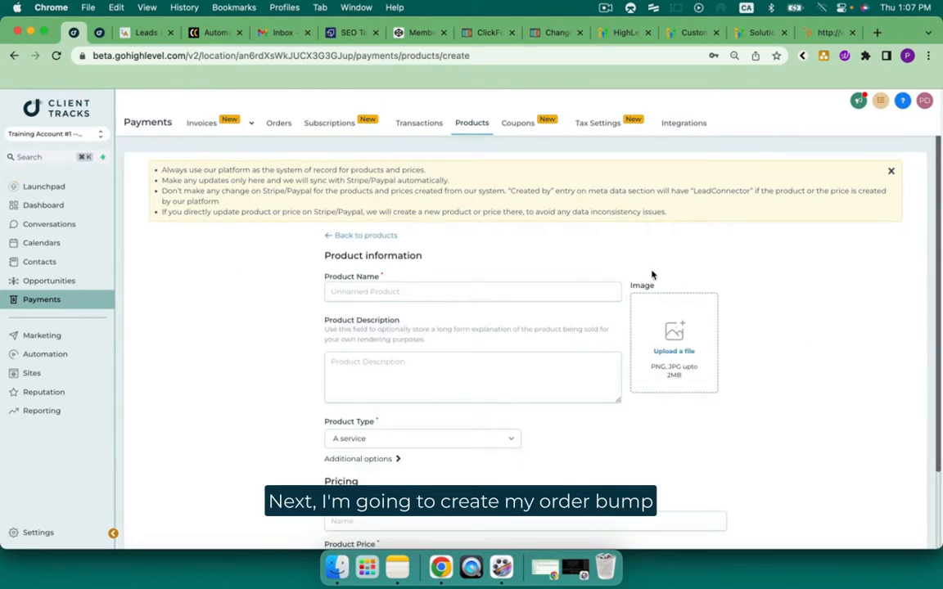
type("Or")
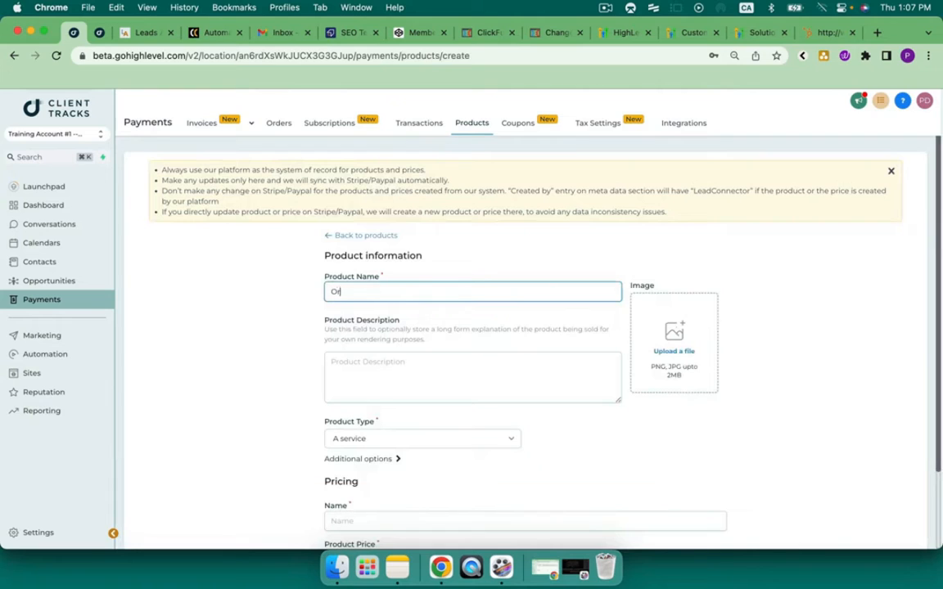
type("rder Bump #1")
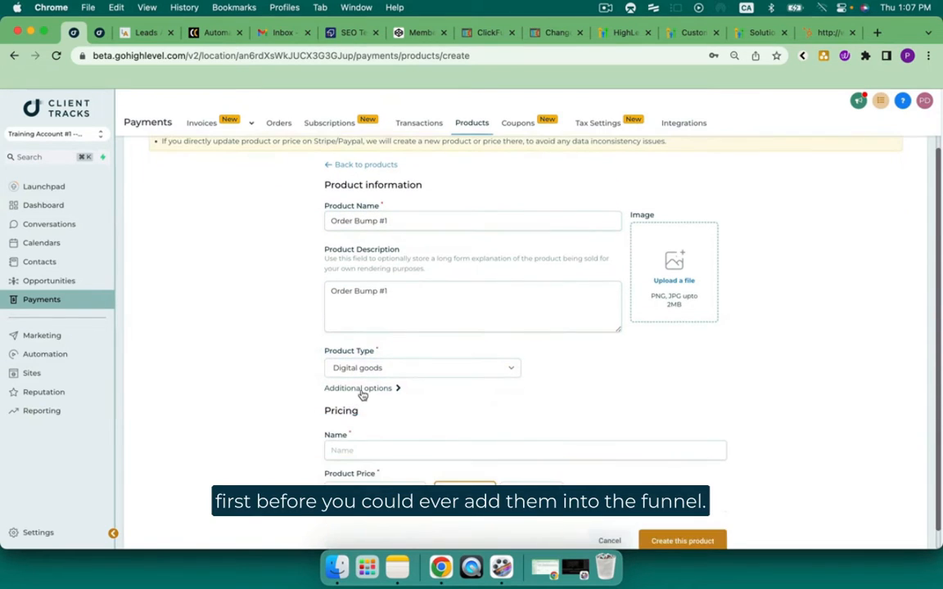
left_click(360, 388)
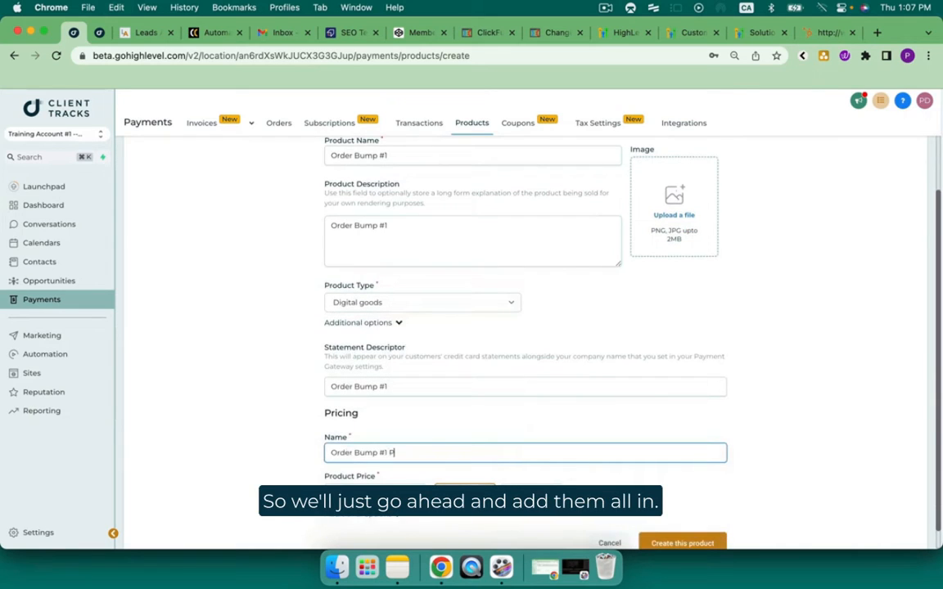
type("Pricing #1")
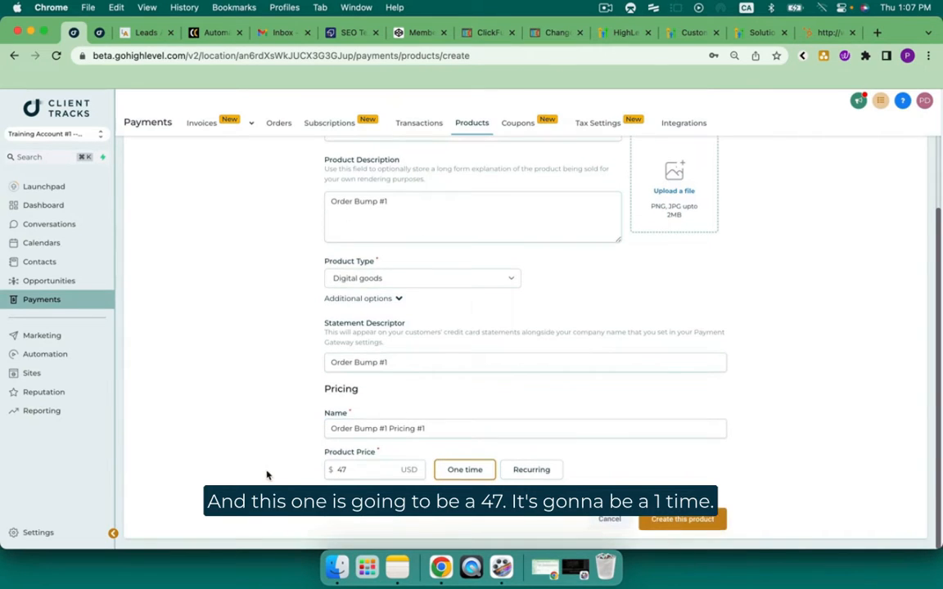
scroll("down", 3)
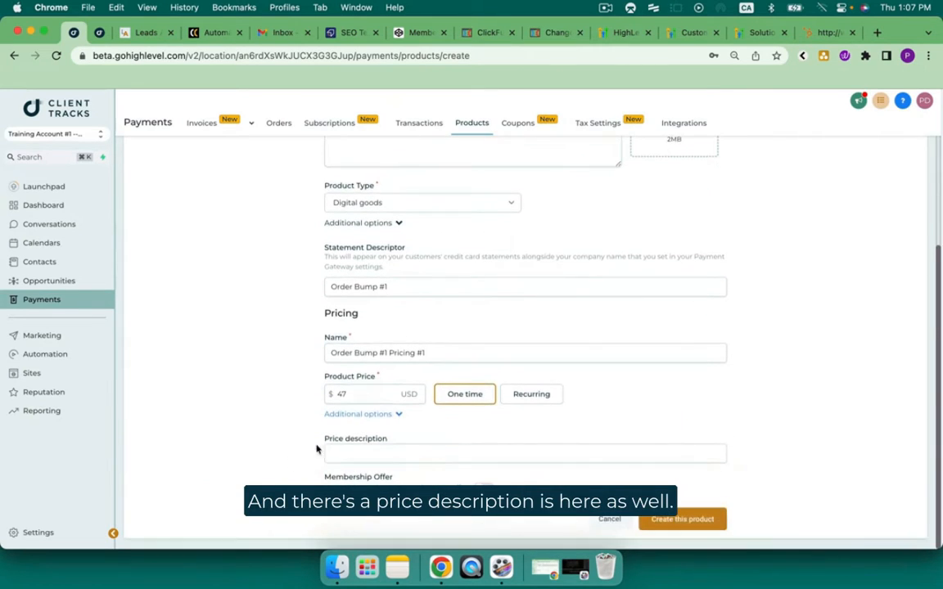
type("Order Bump #1 Price #1")
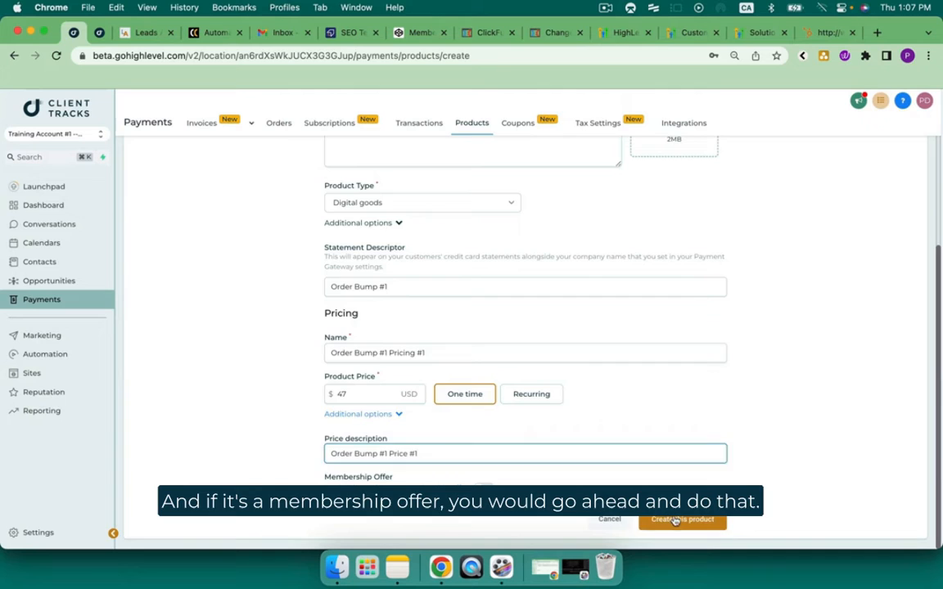
left_click(682, 519)
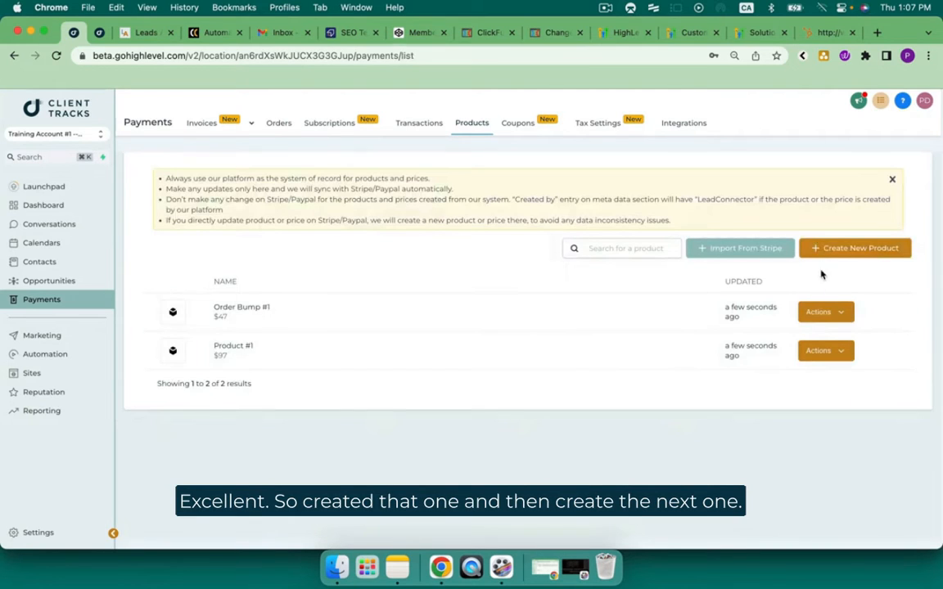
left_click(855, 248)
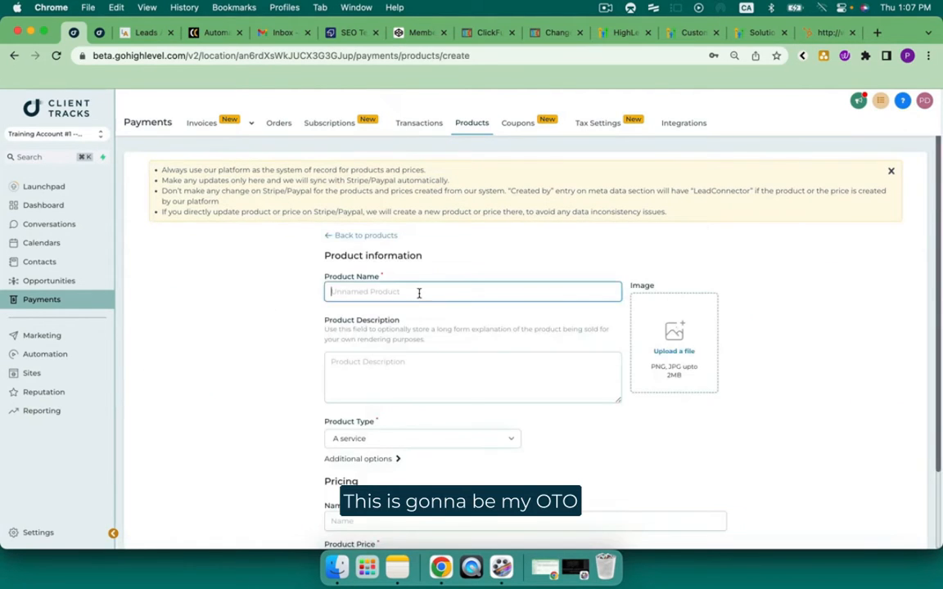
- Create OTO #1 as a digital good with descriptor 'OTOffer #1' and $97 one-time price
type("OTO #1")
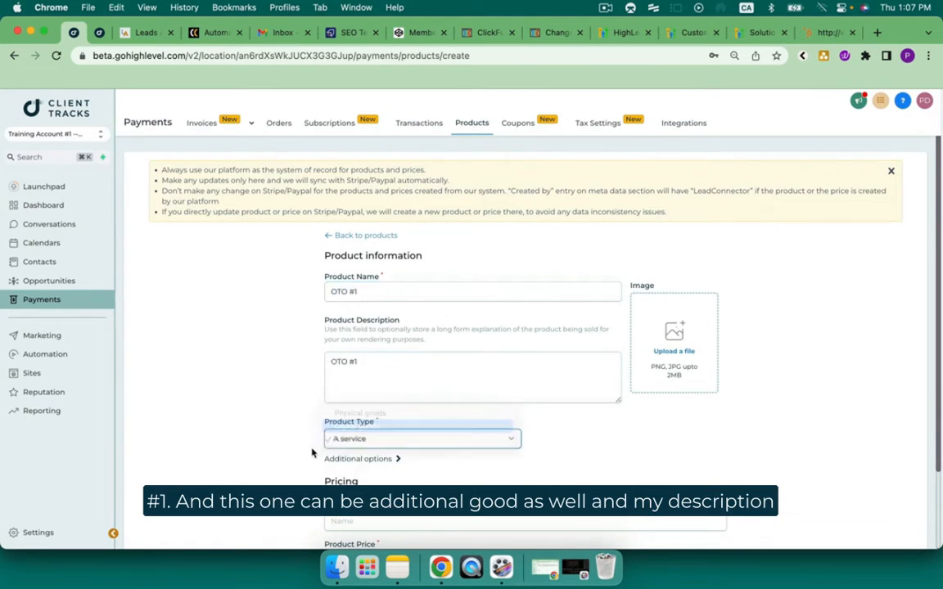
left_click(421, 438)
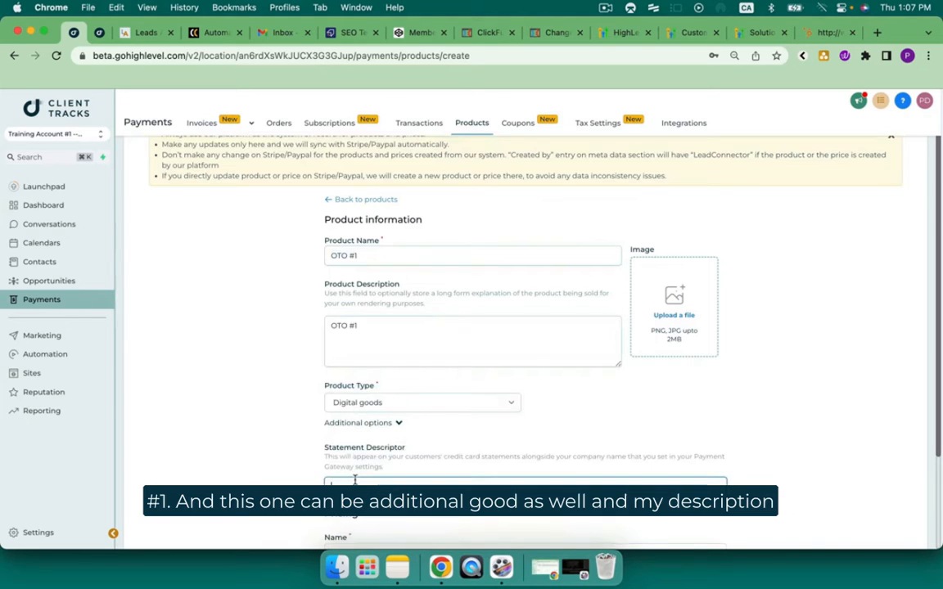
scroll("down", 3)
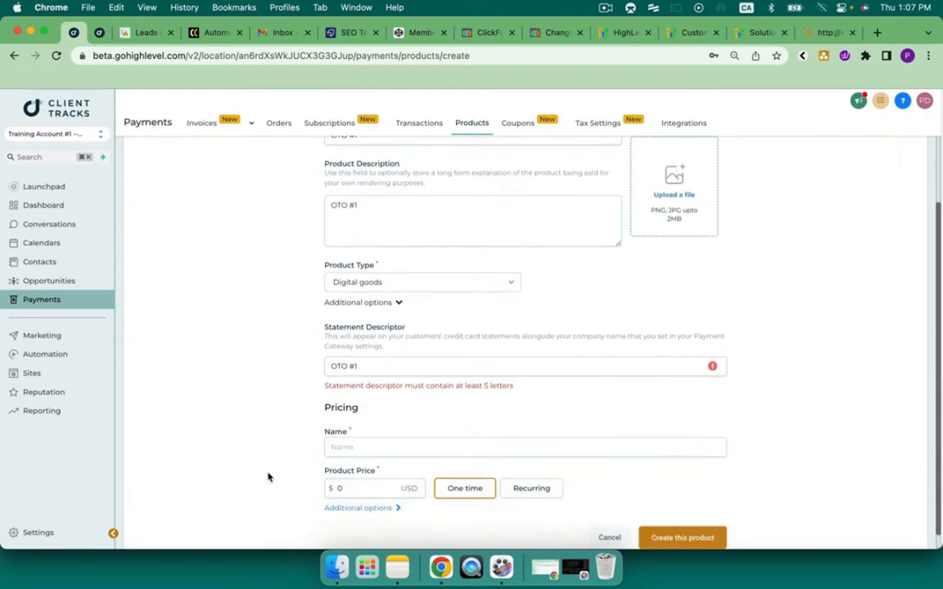
left_click(524, 366)
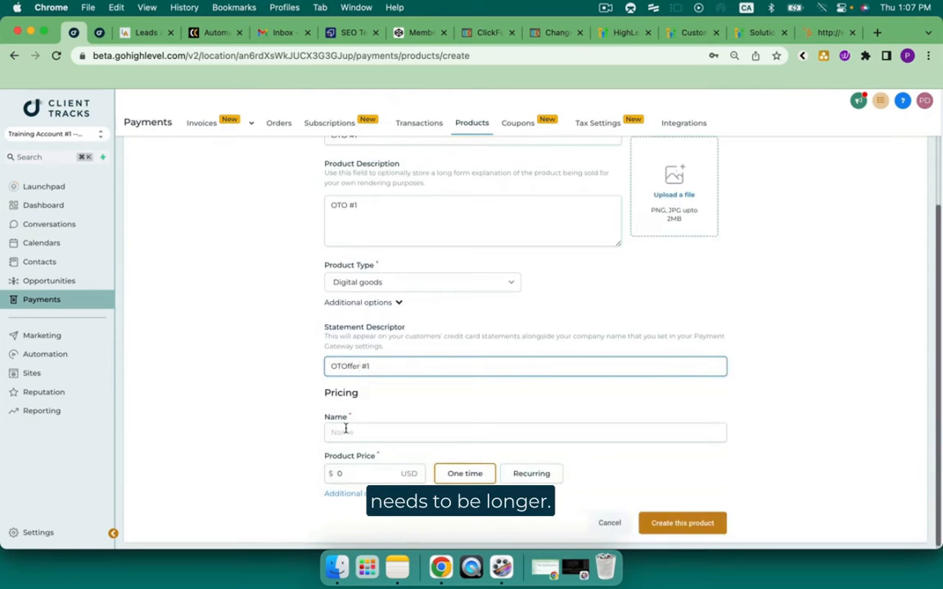
type("OTO #1 Price #1")
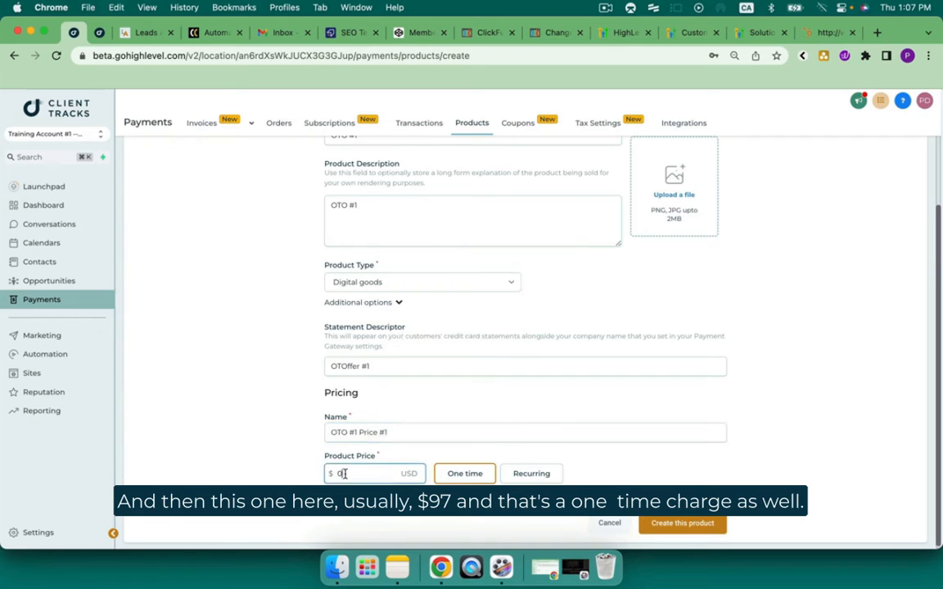
type("97")
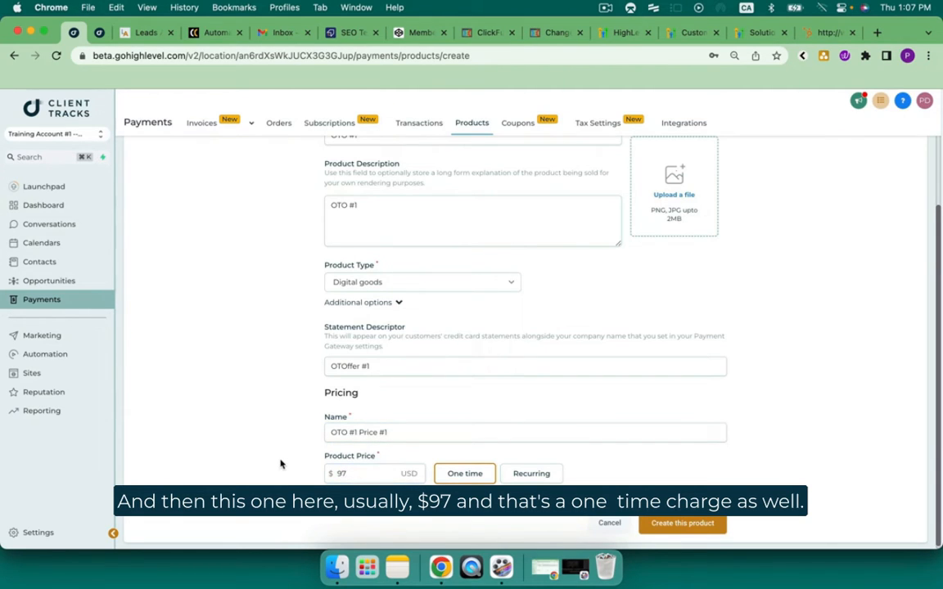
scroll("down", 3)
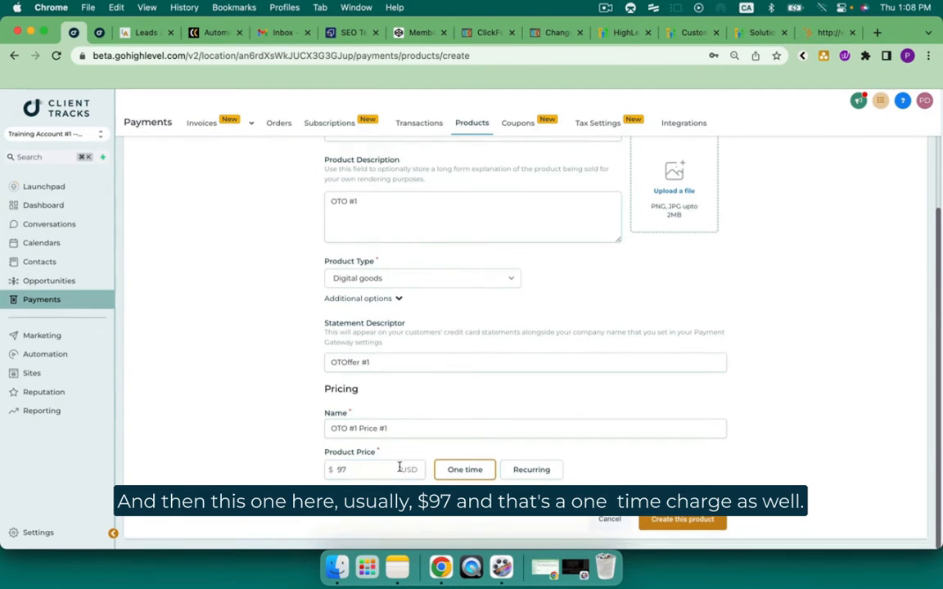
left_click(682, 519)
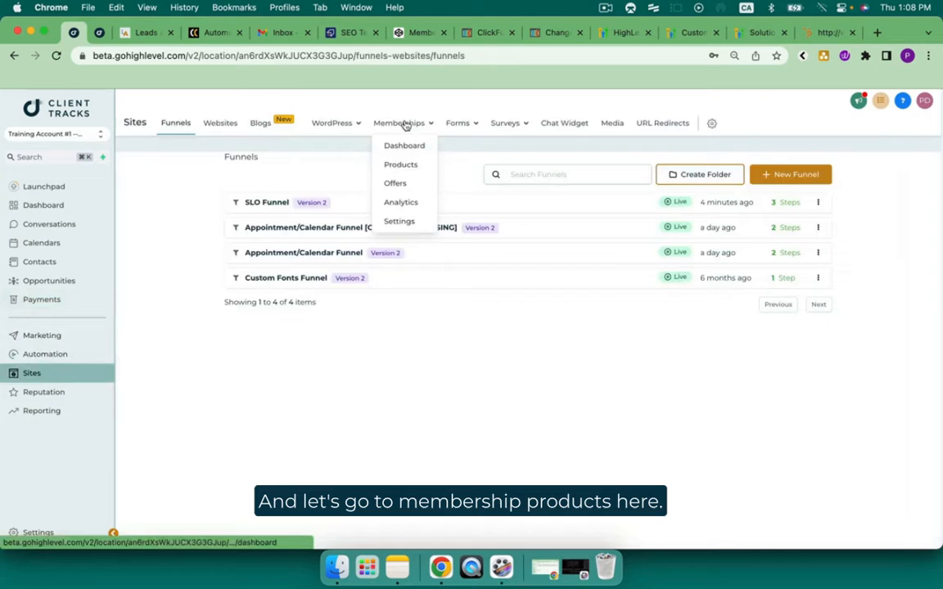
- Check the membership products and the empty offers list, then start a new offer
left_click(400, 164)
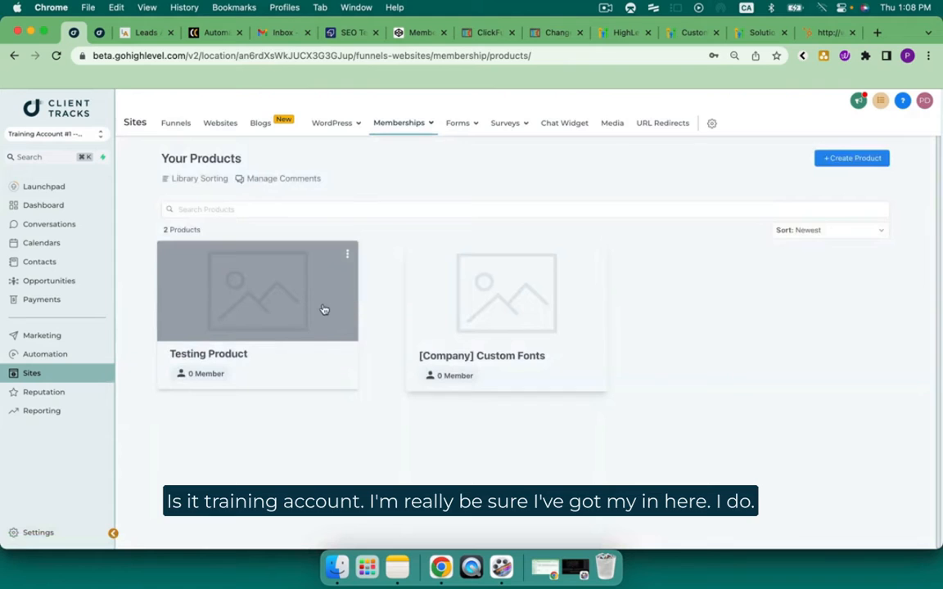
left_click(395, 183)
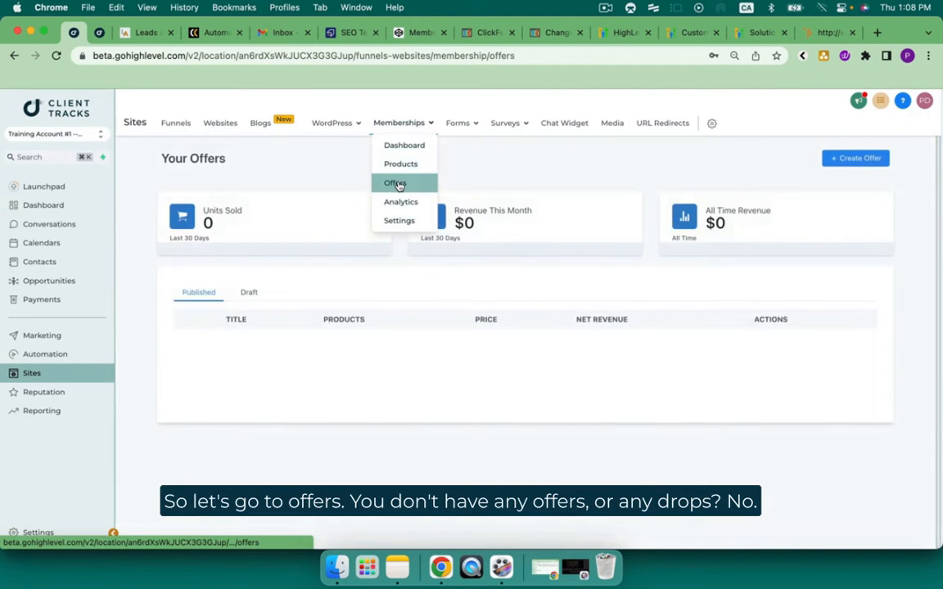
left_click(395, 182)
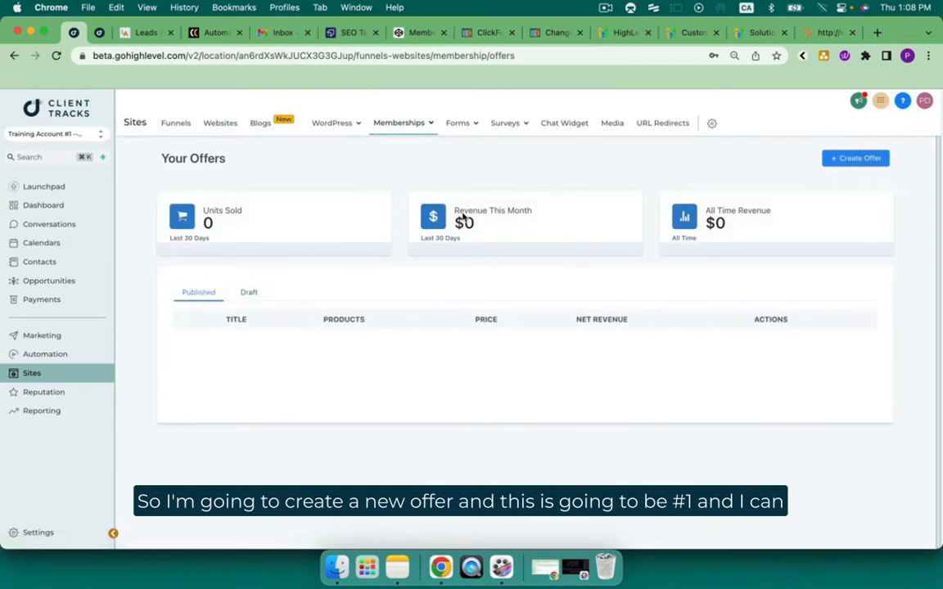
left_click(856, 158)
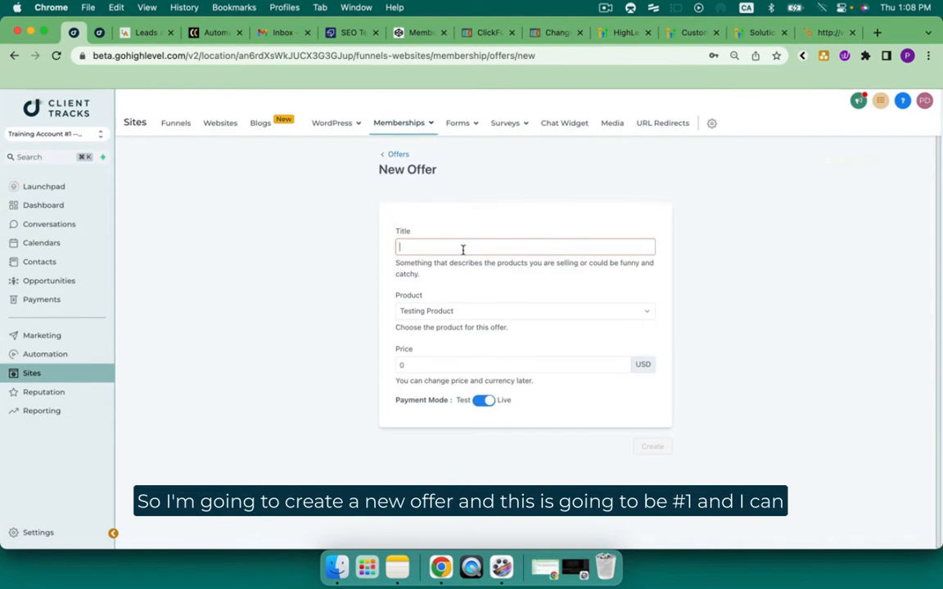
- Create 'Offer #1' for Testing Product at $127 and save it as published
type("Offer #")
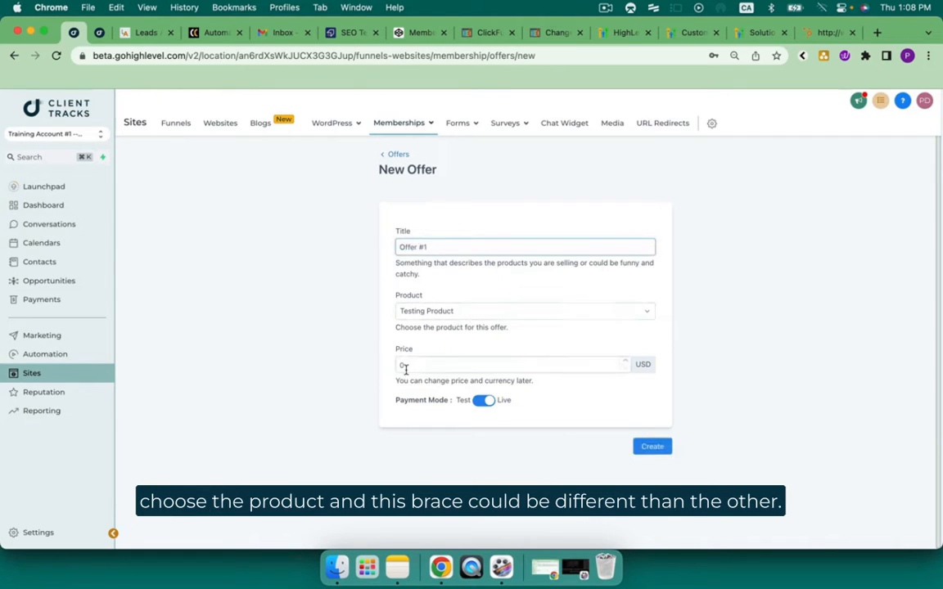
type("127")
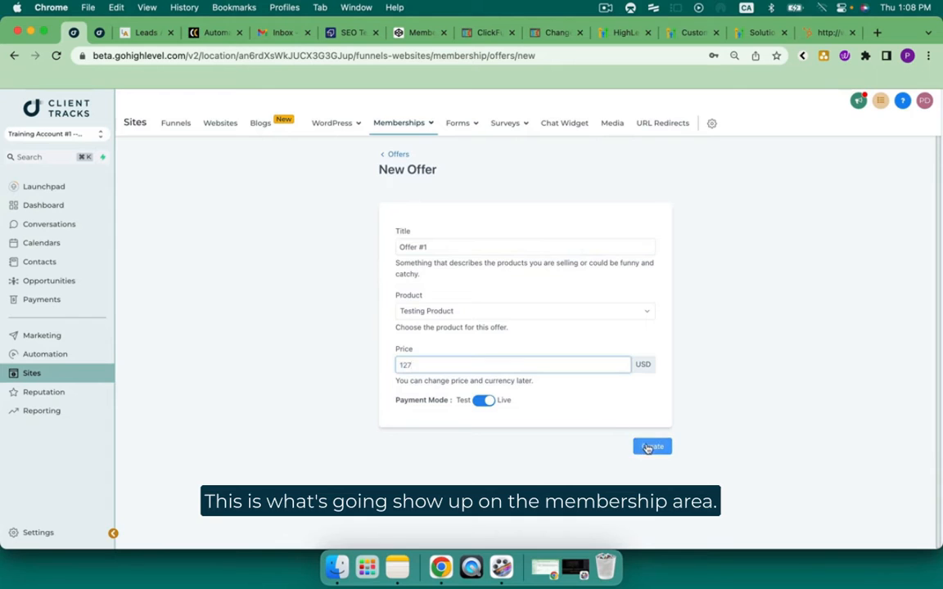
left_click(651, 447)
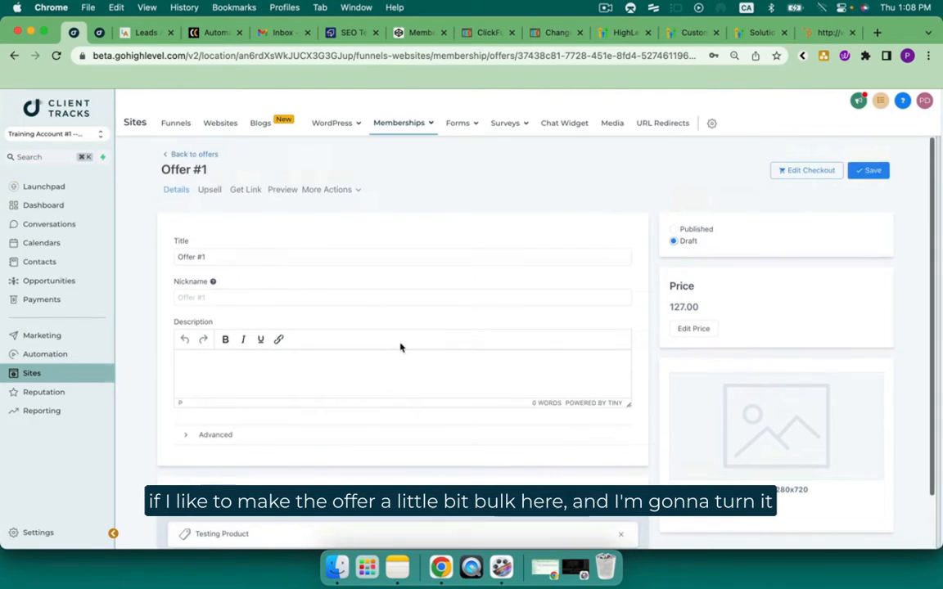
left_click(674, 229)
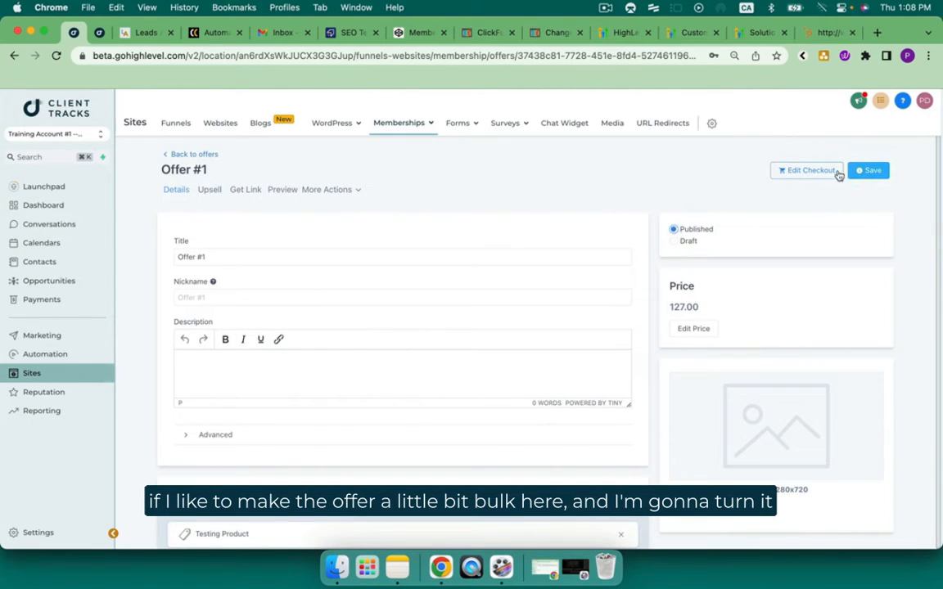
left_click(870, 170)
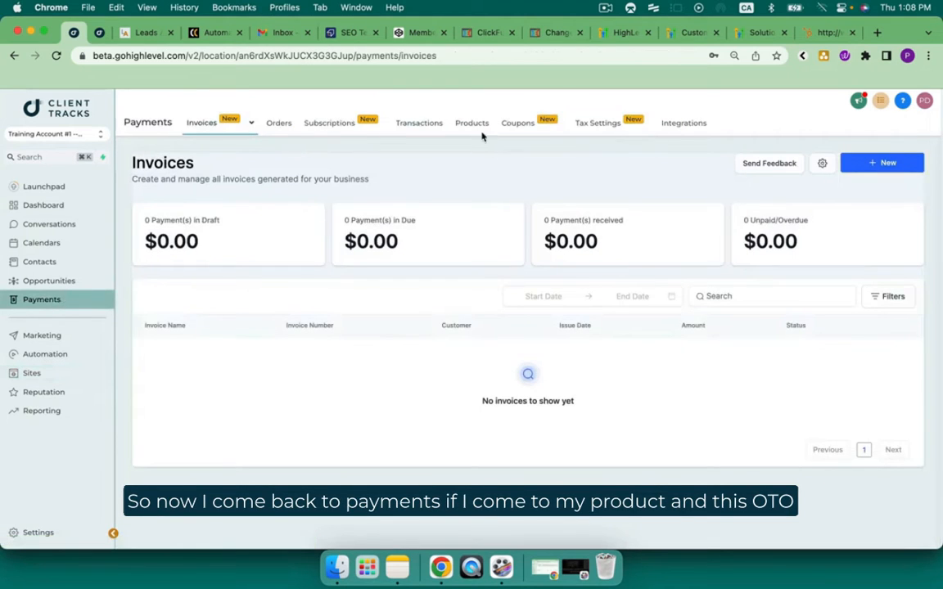
- Review OTO #1's price details, cancel the Update price dialog, and go to Funnels
left_click(472, 123)
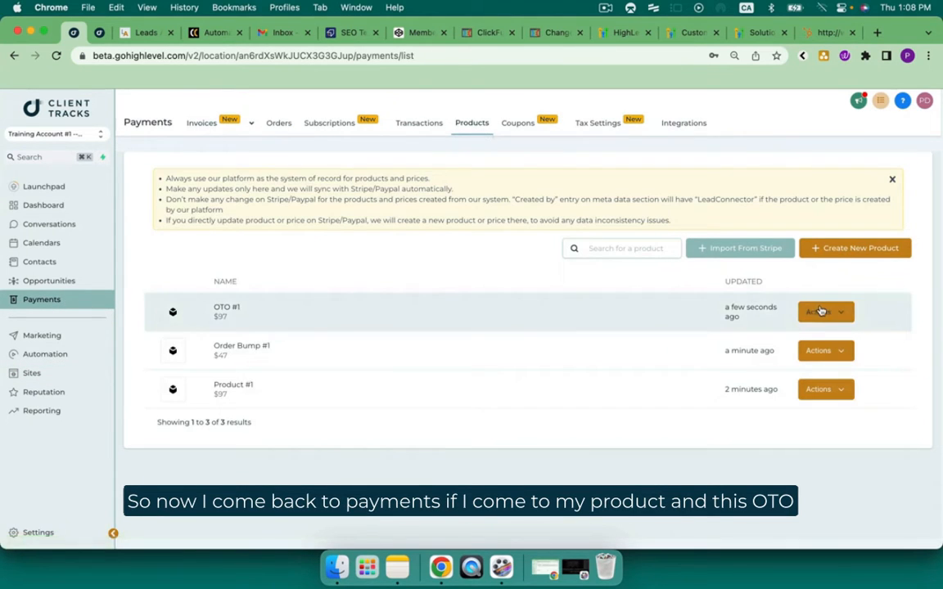
left_click(822, 311)
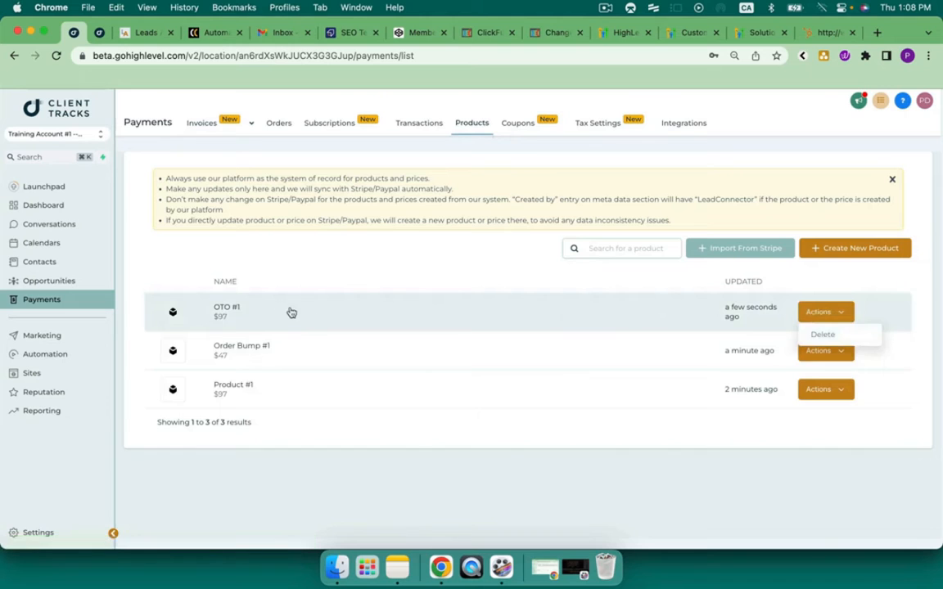
left_click(227, 312)
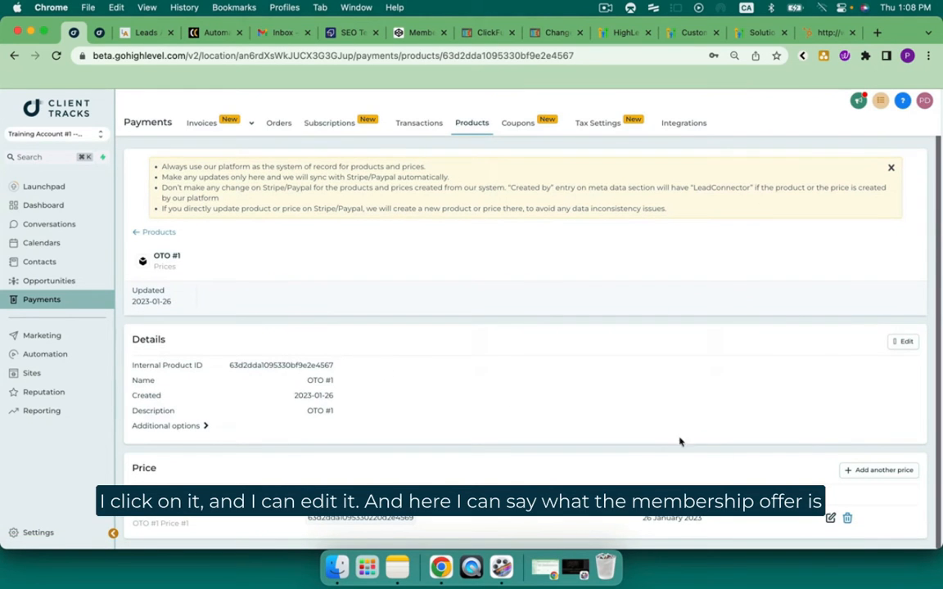
left_click(829, 518)
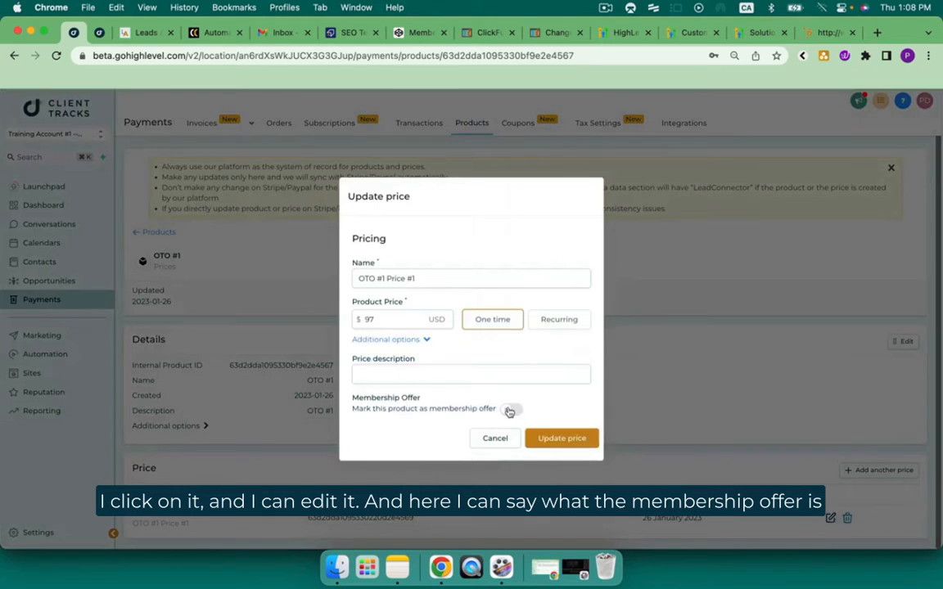
left_click(511, 409)
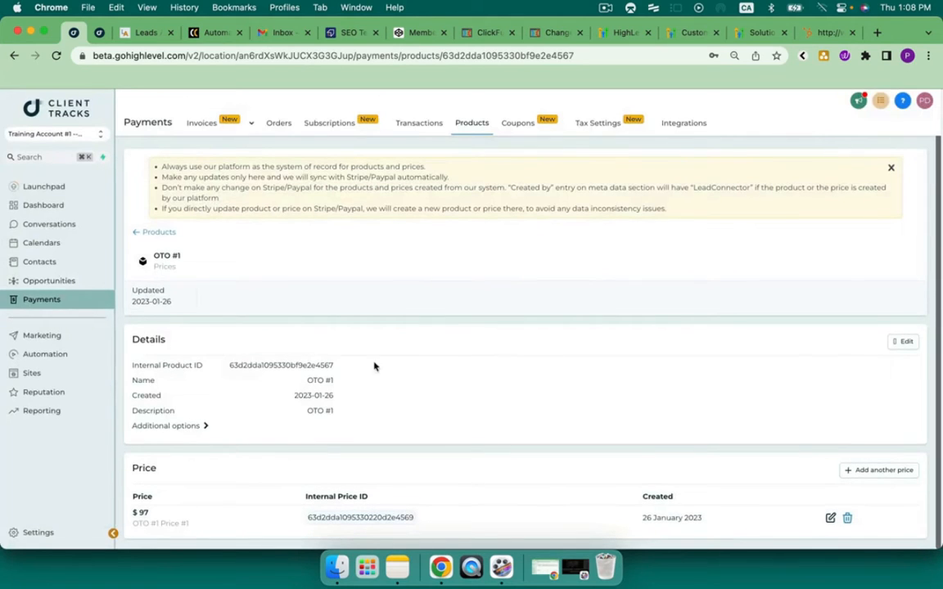
left_click(32, 373)
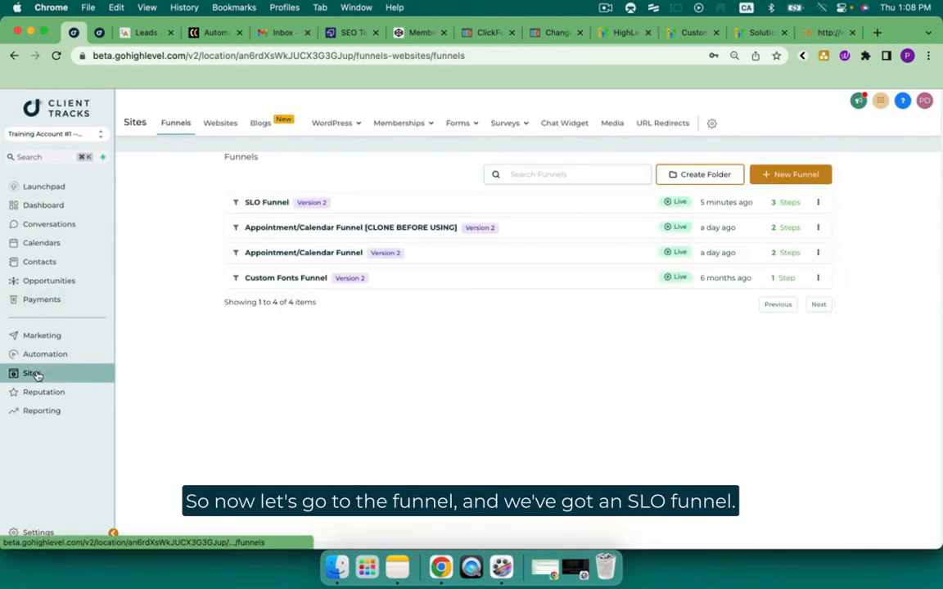
- Add Product #1 Price #1 to the SLO Funnel sales page with a custom authorization amount
left_click(266, 202)
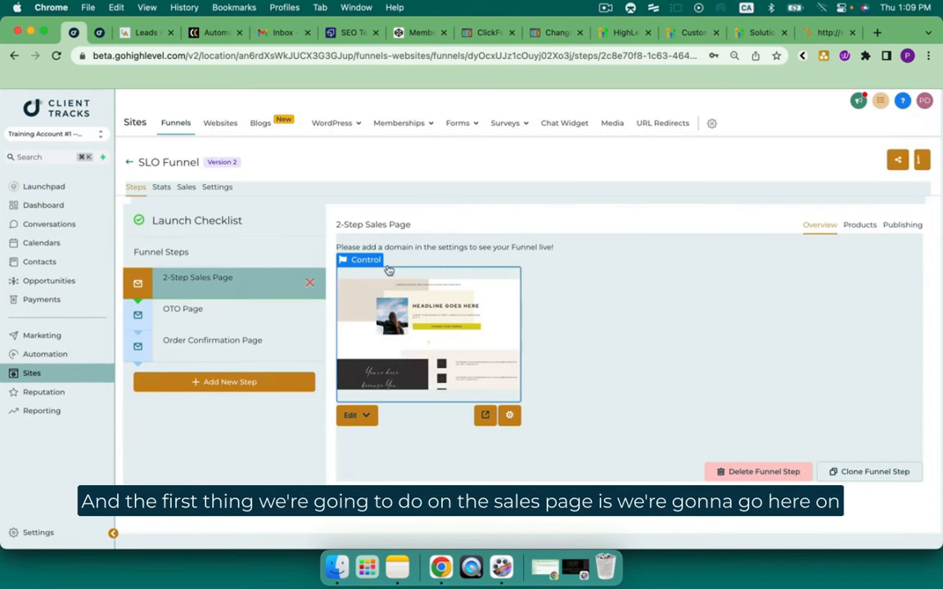
left_click(860, 224)
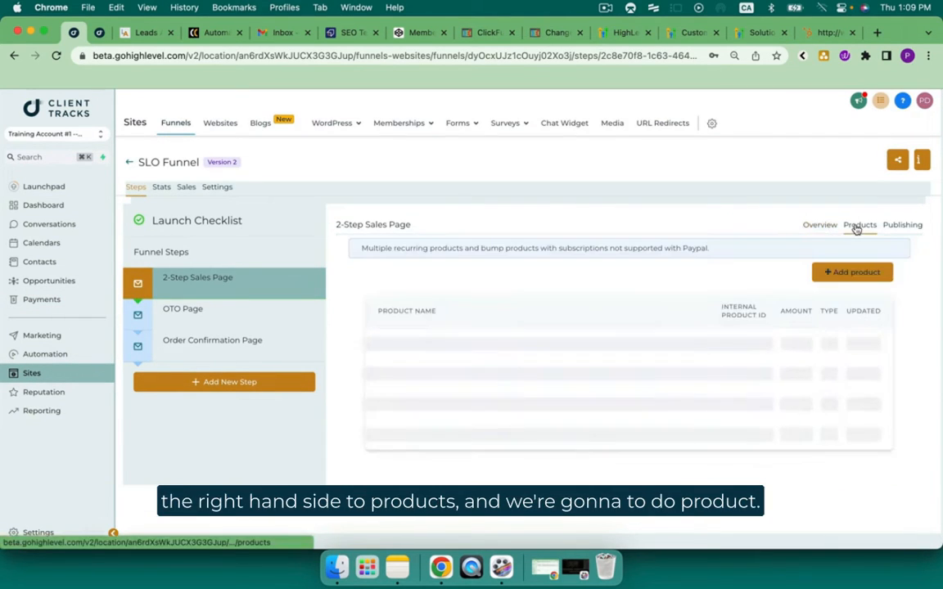
left_click(851, 272)
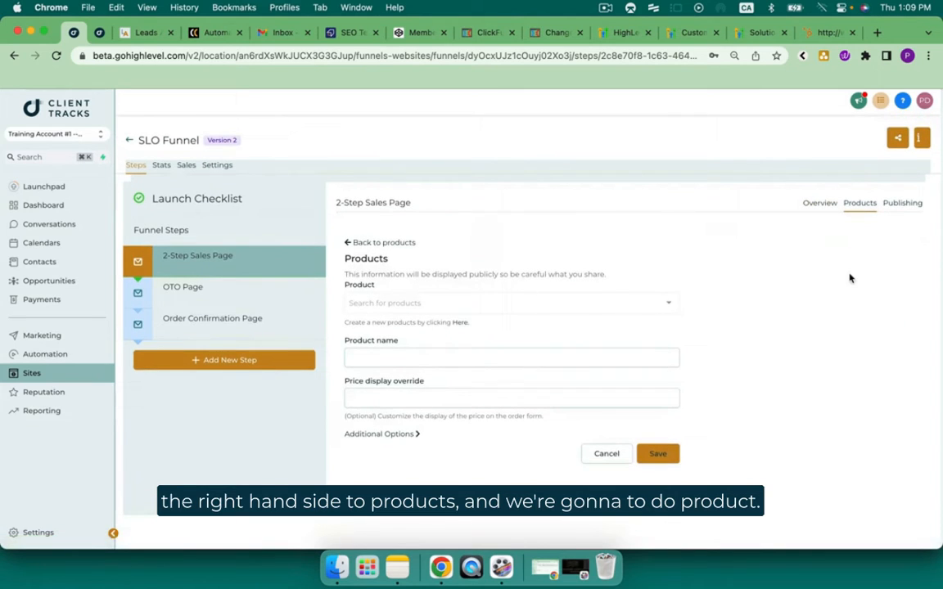
left_click(510, 302)
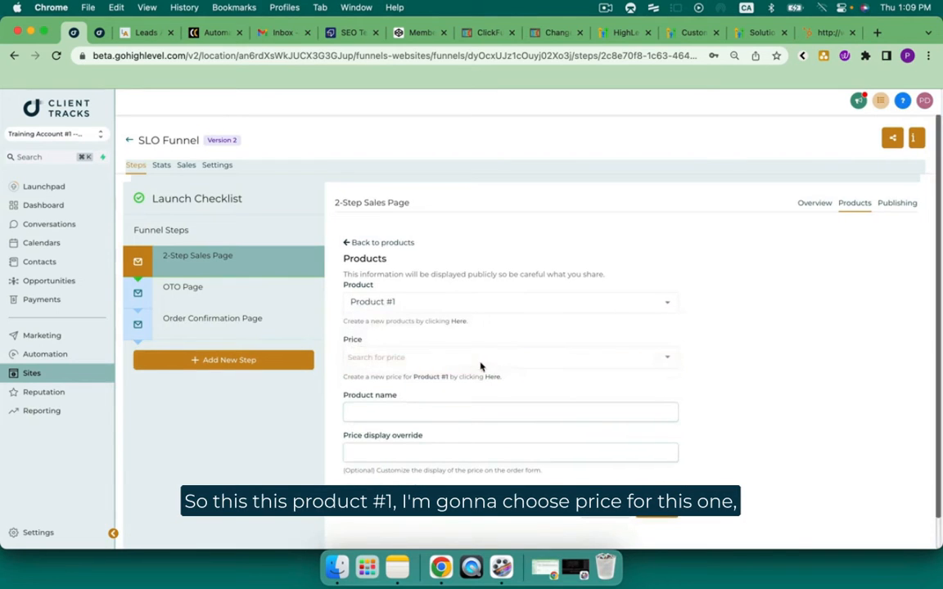
left_click(508, 356)
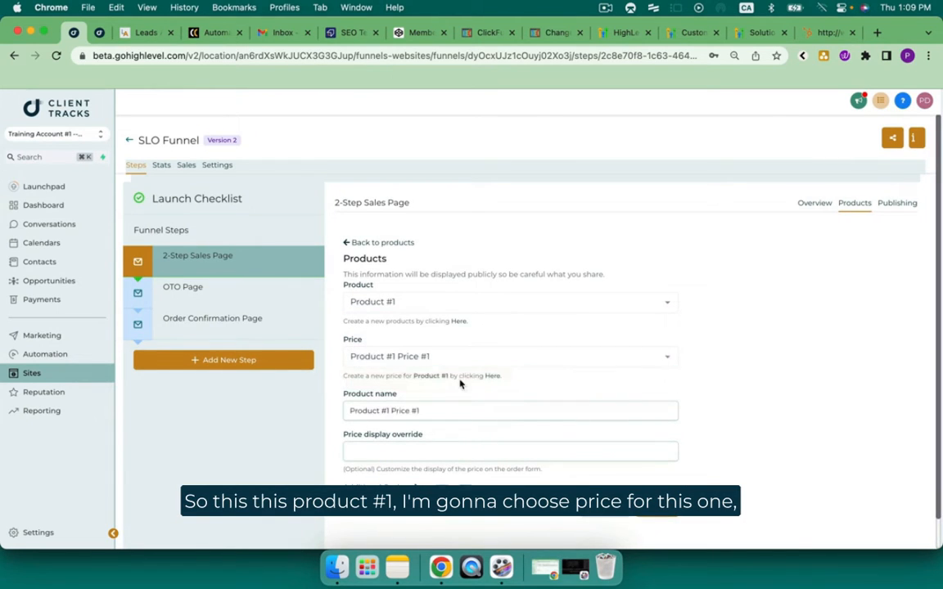
left_click(510, 418)
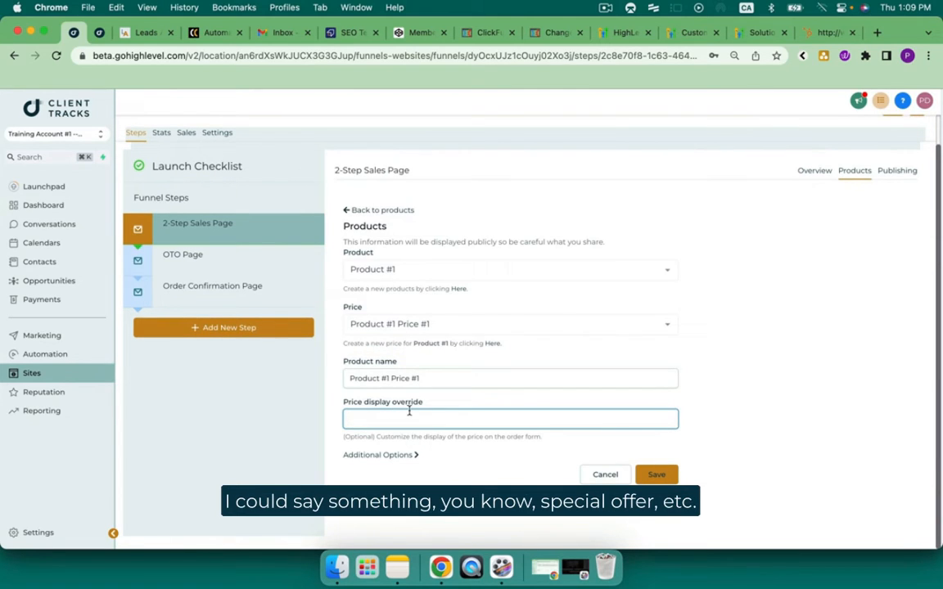
left_click(381, 456)
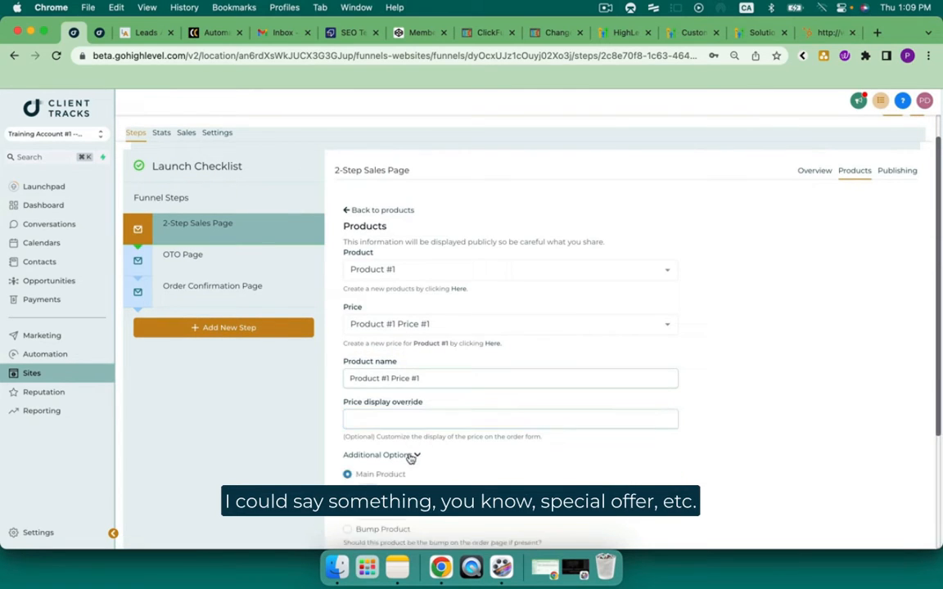
scroll("down", 3)
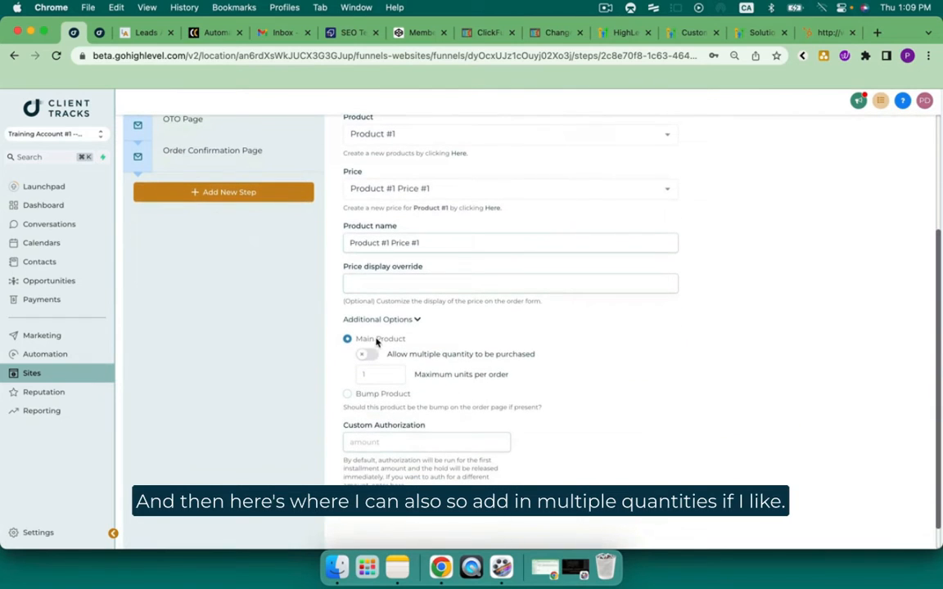
mouse_move(312, 393)
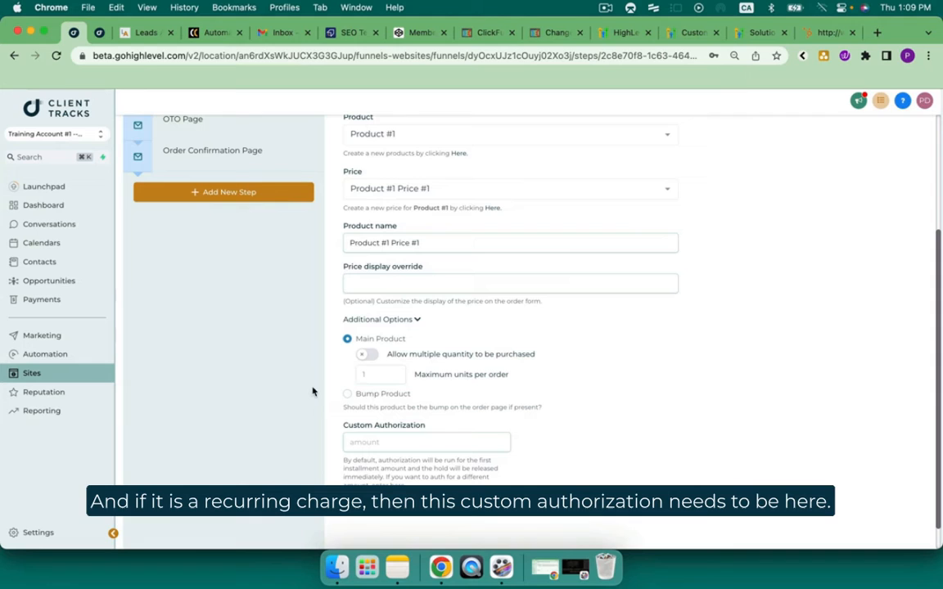
mouse_move(556, 328)
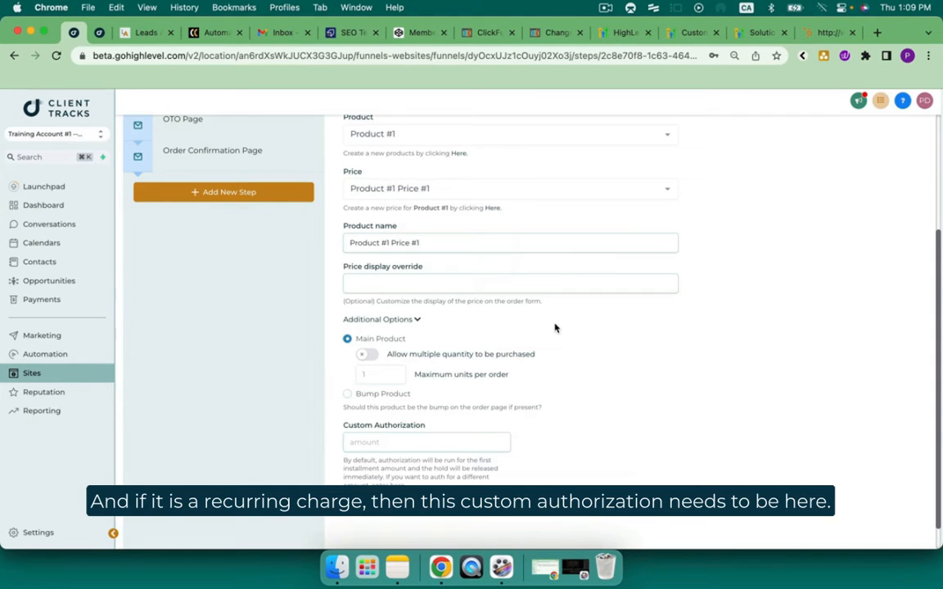
left_click(427, 442)
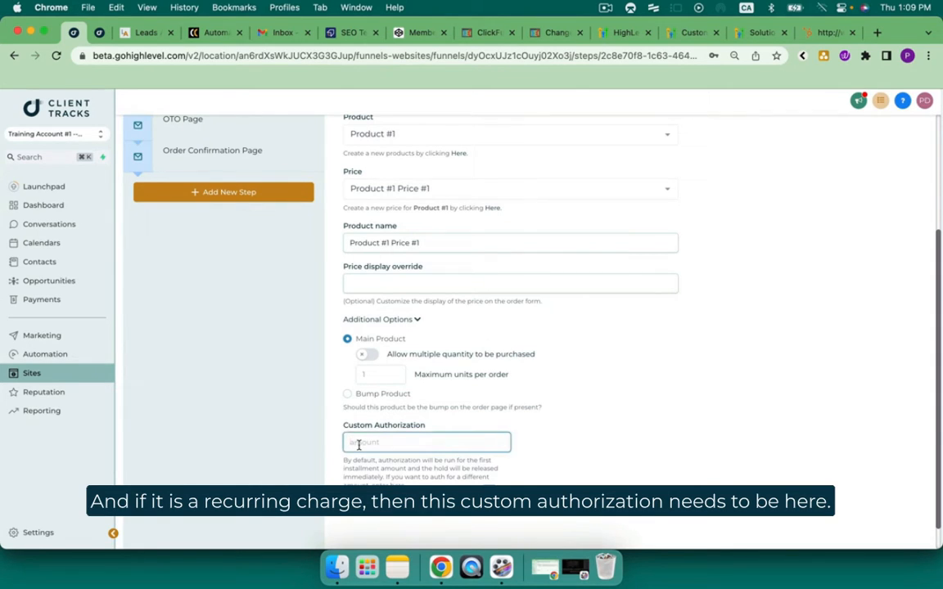
type("1")
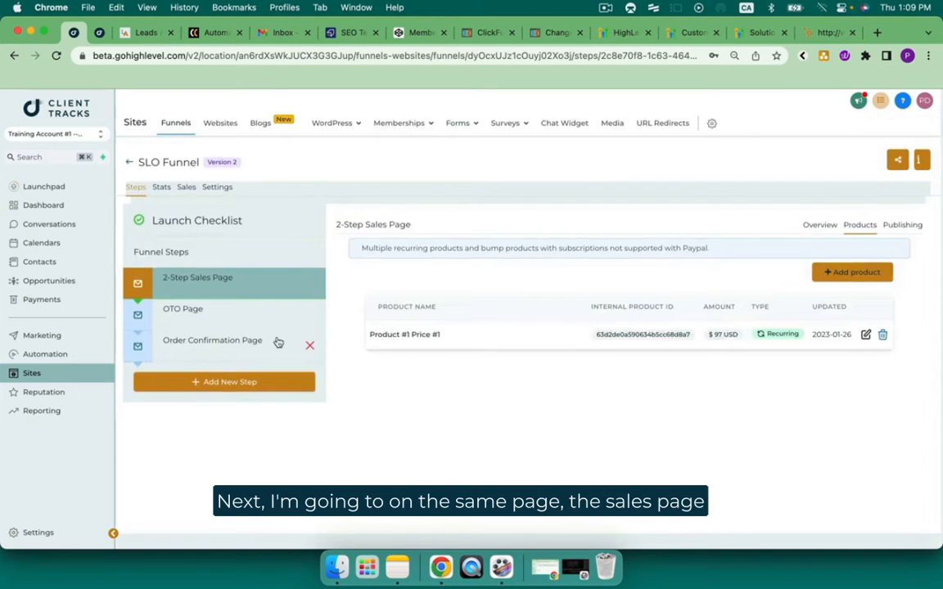
- Add Order Bump #1 Pricing #1 to the 2-Step Sales Page, marked as the bump product
left_click(852, 272)
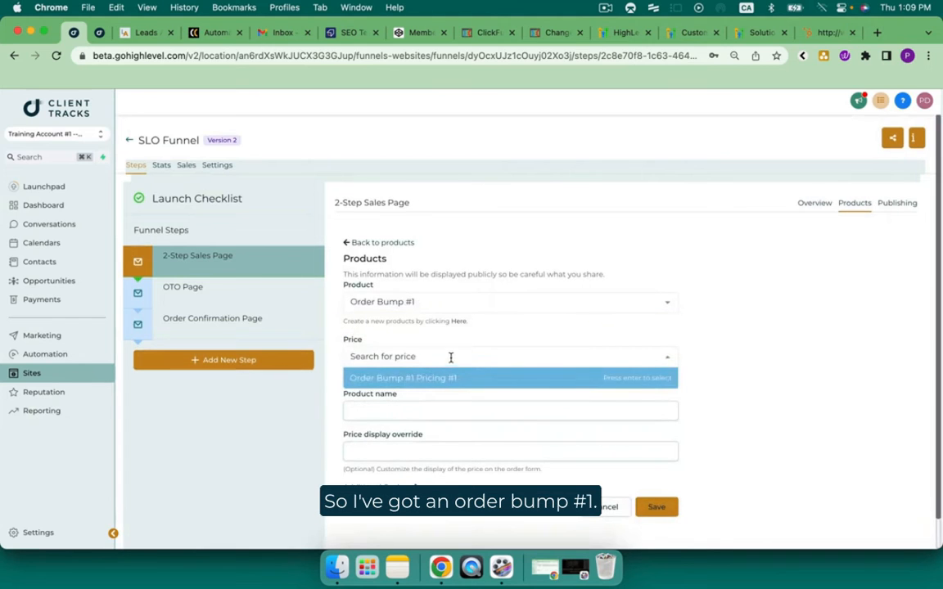
left_click(402, 377)
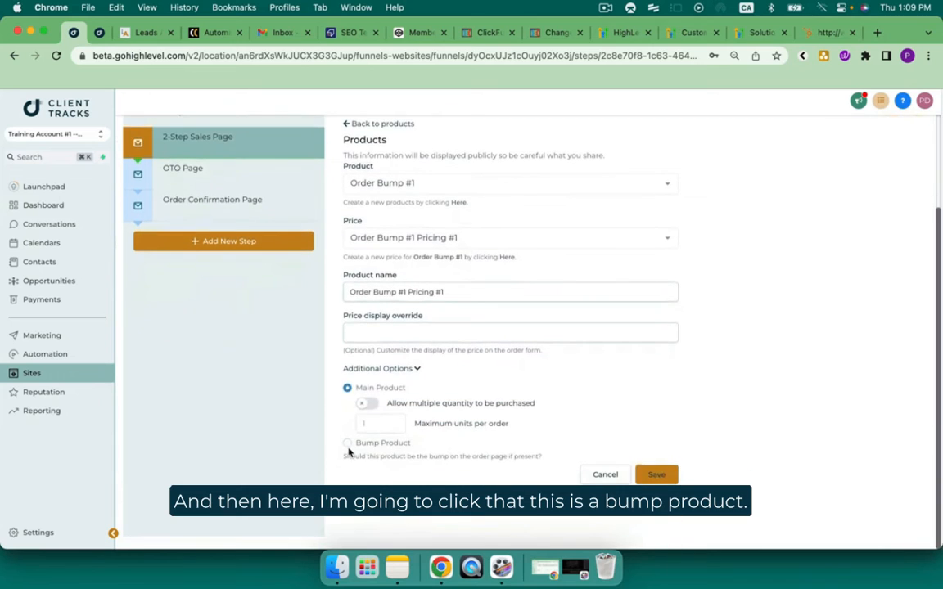
left_click(347, 443)
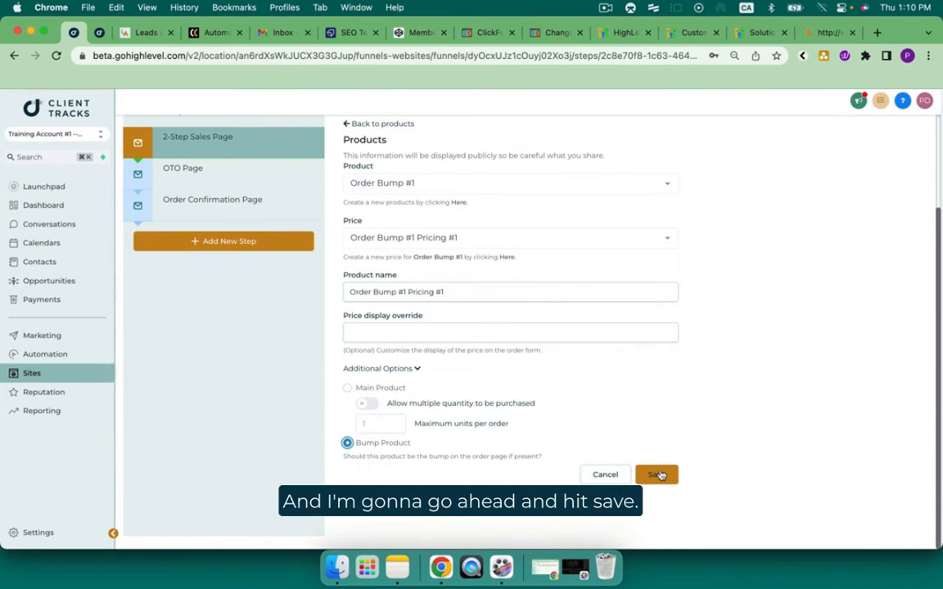
- Save the $47 bump product, then attach OTO #1 Price #1 ($97 one-time) to the OTO Page
left_click(657, 475)
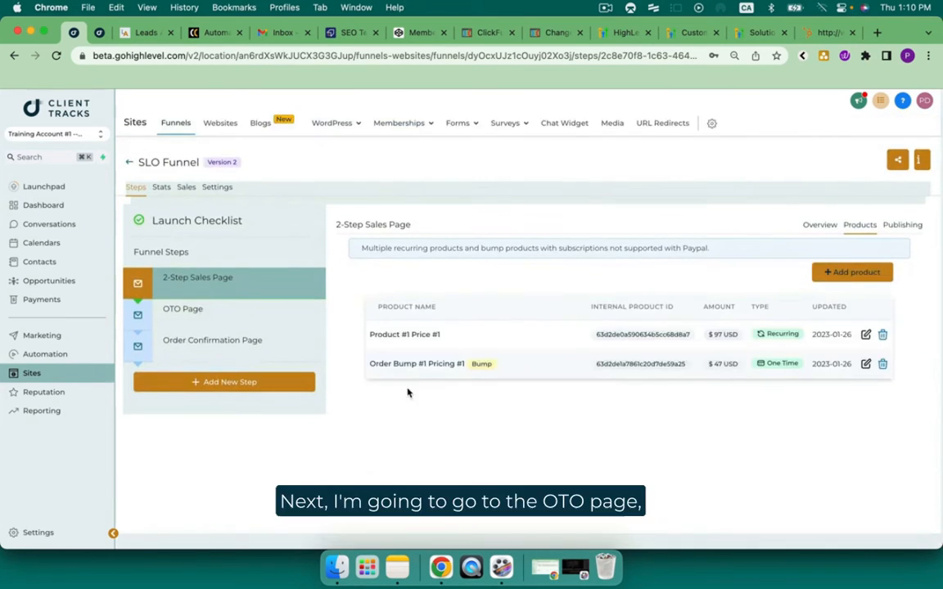
left_click(183, 309)
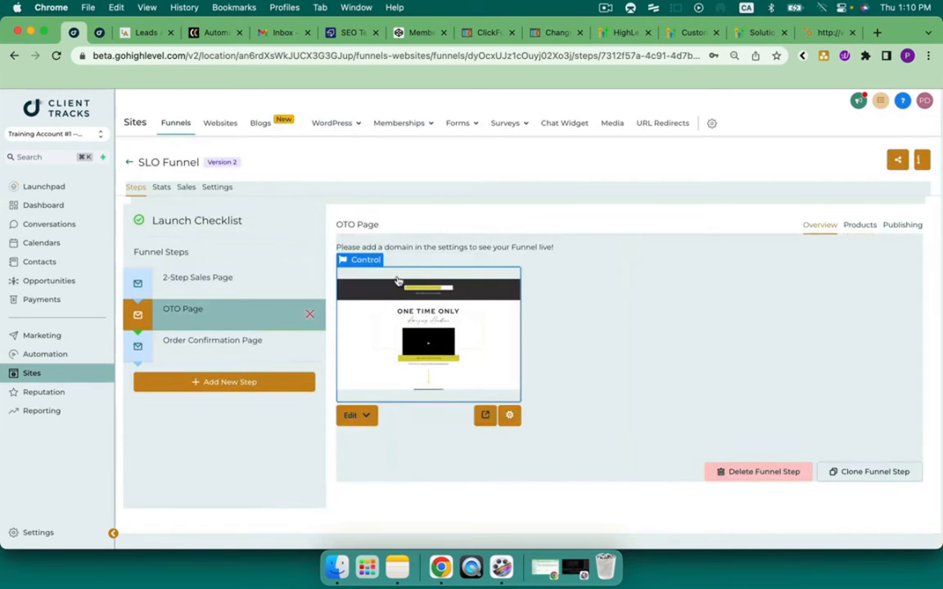
left_click(860, 224)
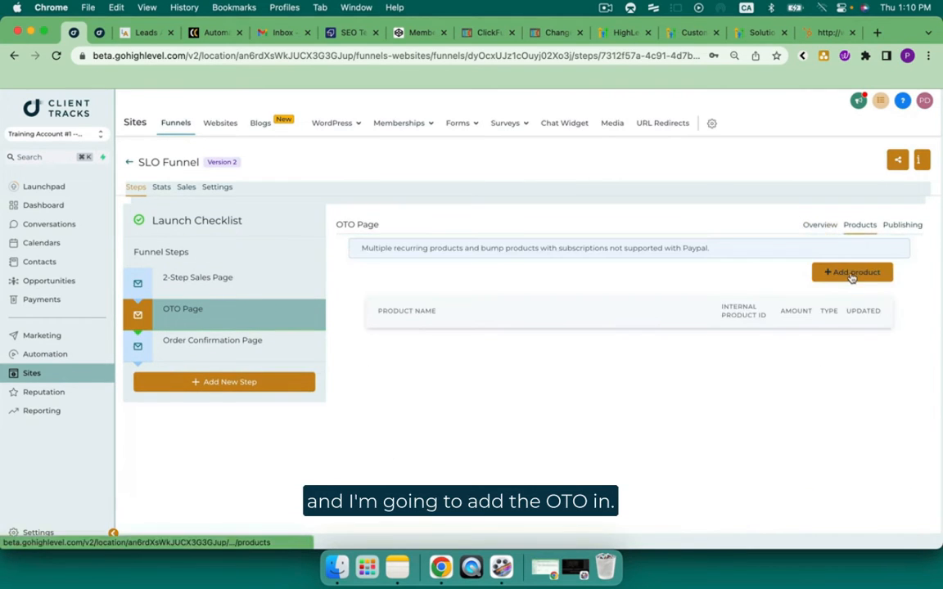
left_click(852, 272)
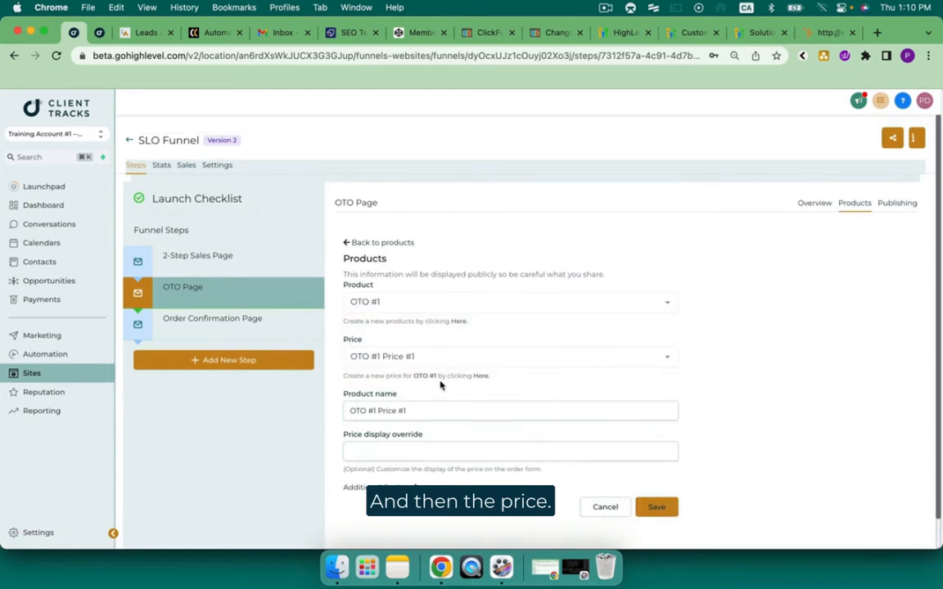
scroll("down", 3)
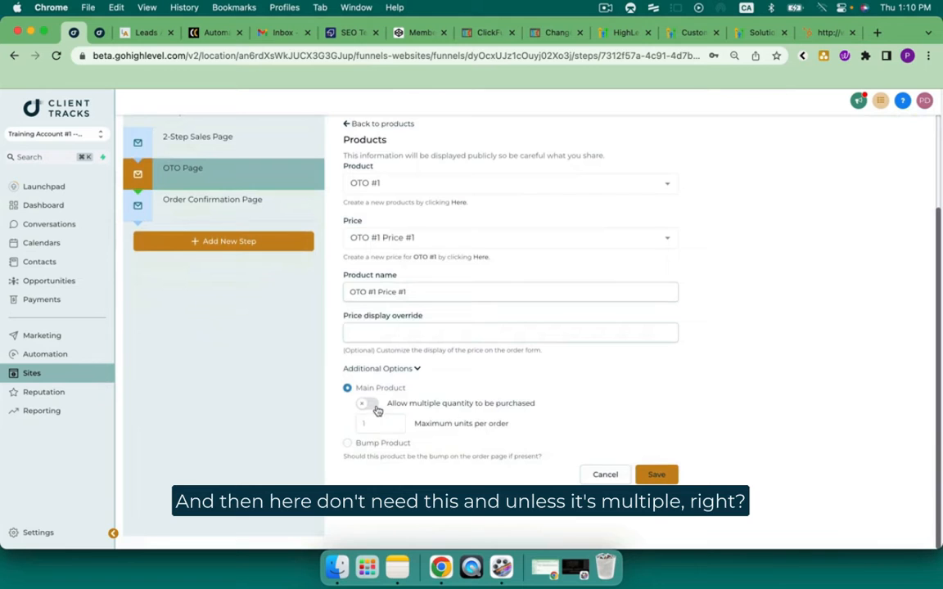
left_click(657, 474)
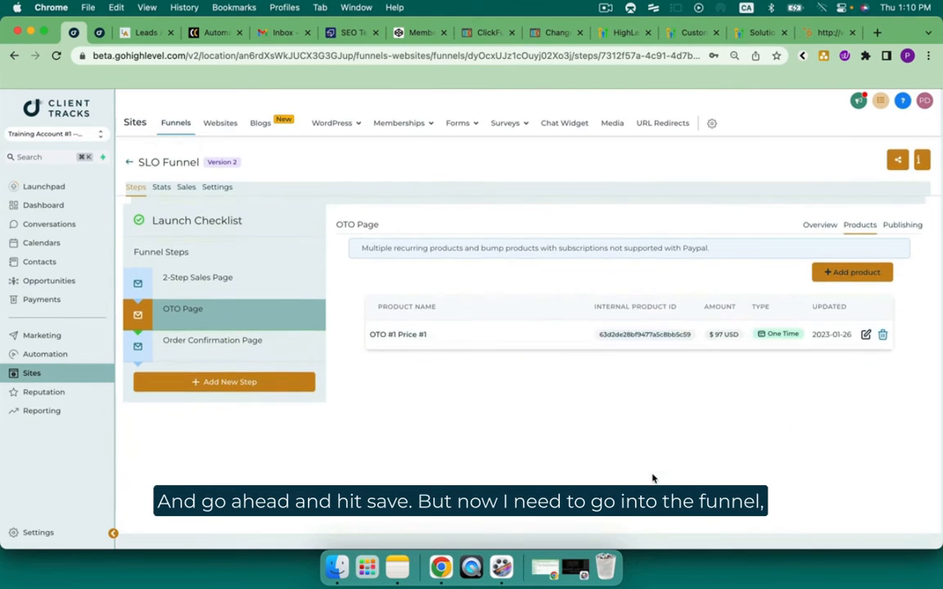
- Open the 2-Step Sales Page in the page builder with its order form pop-up showing
left_click(197, 277)
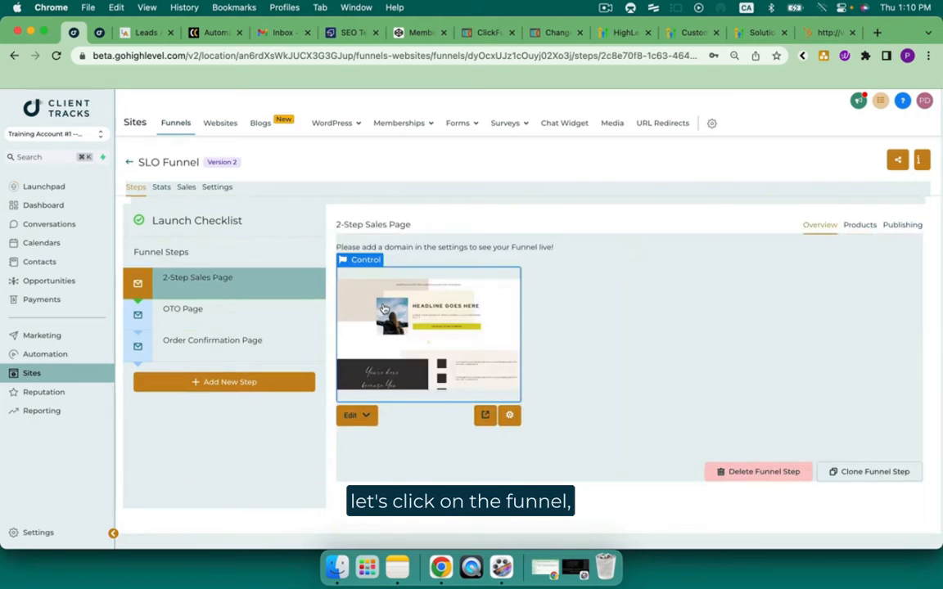
left_click(428, 334)
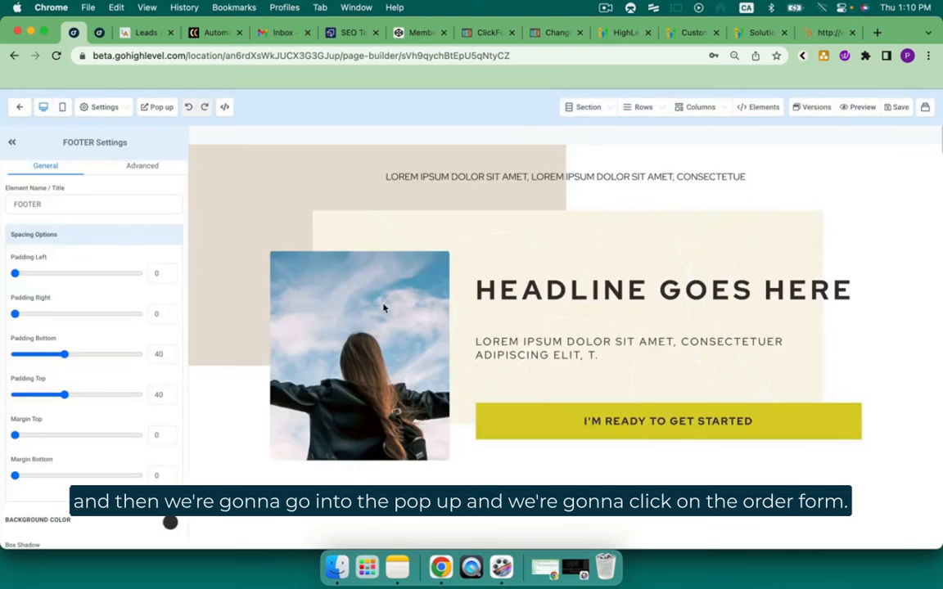
left_click(160, 107)
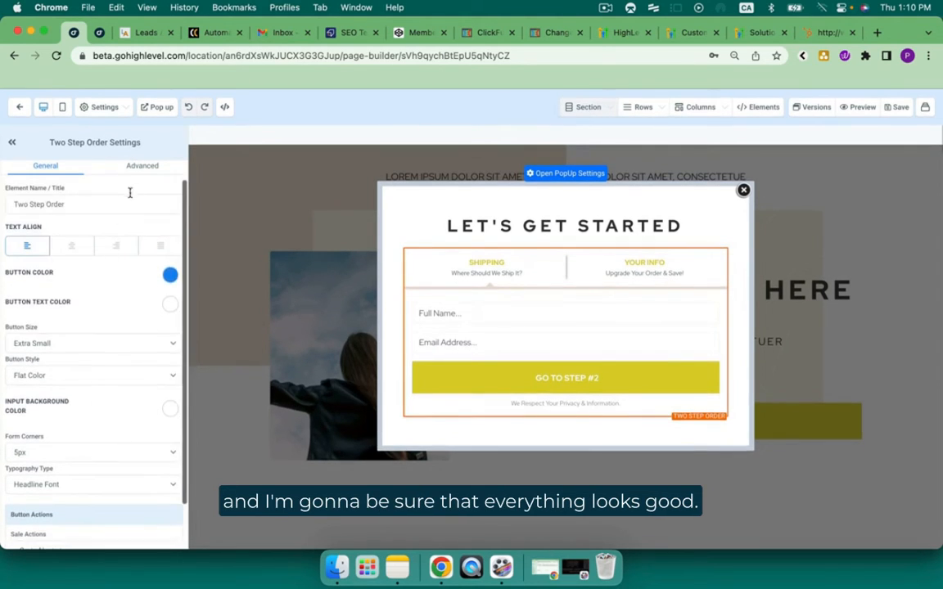
- Enable the order bump in advanced settings and choose Order Bump #1 Pricing #1
left_click(142, 166)
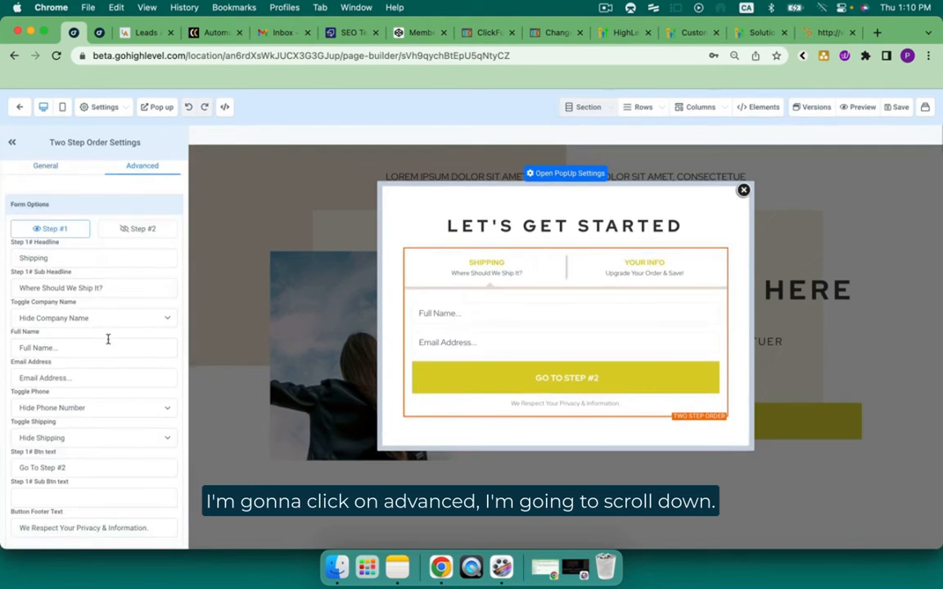
scroll("down", 3)
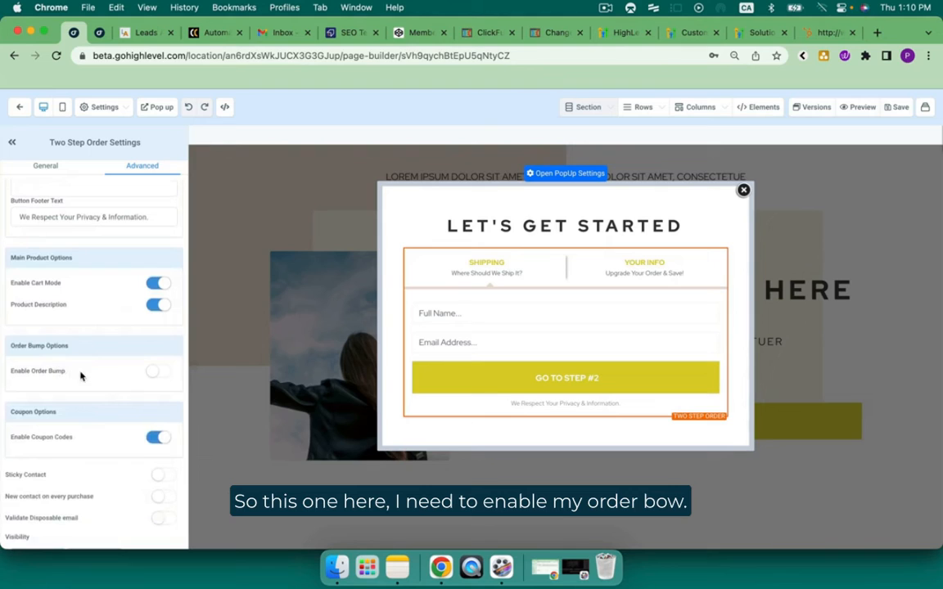
left_click(158, 371)
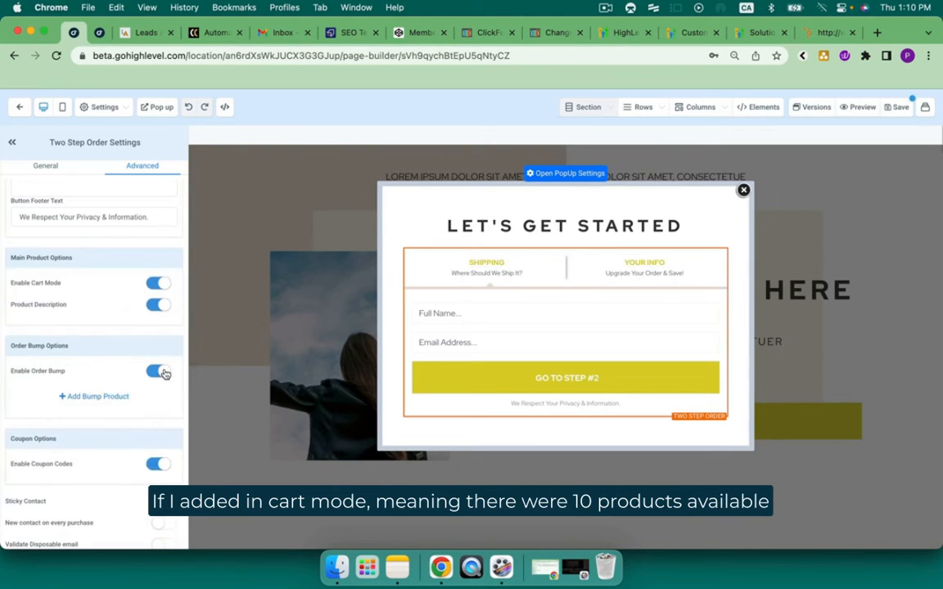
mouse_move(74, 286)
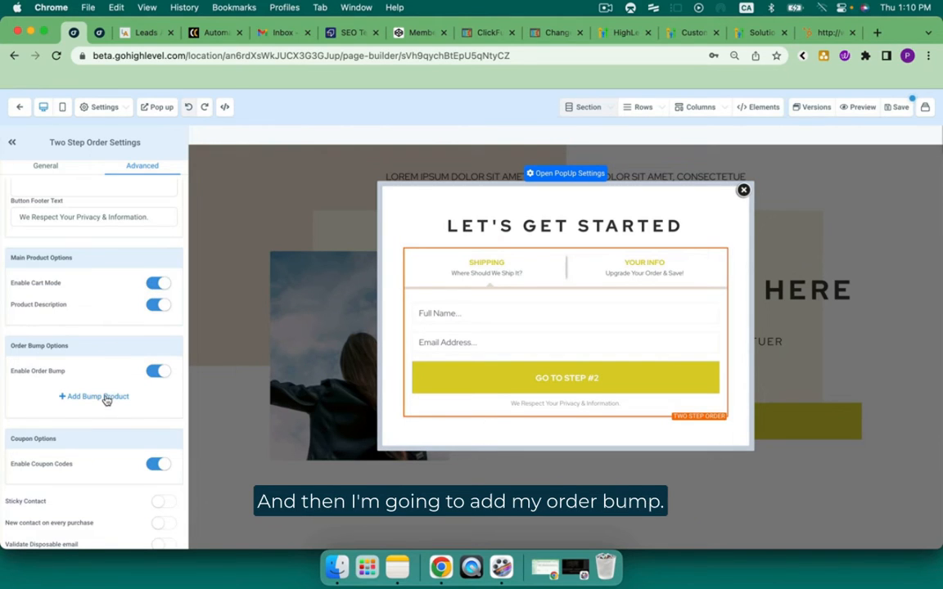
left_click(94, 396)
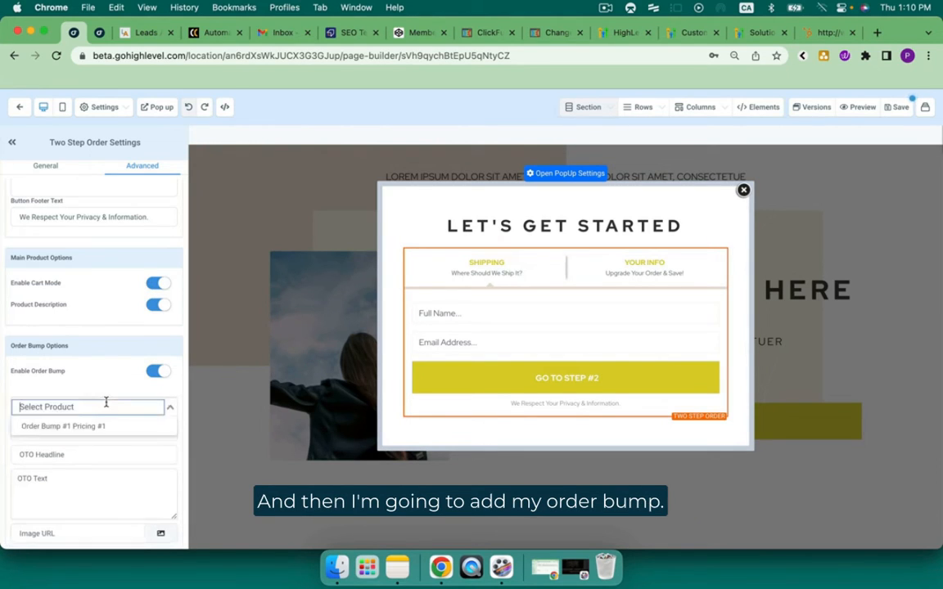
left_click(63, 426)
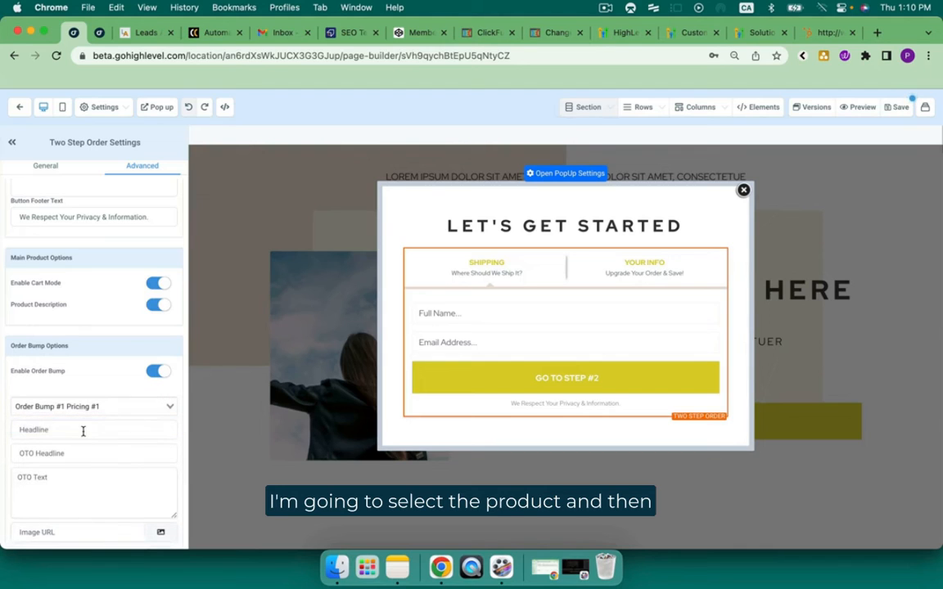
- Fill in the bump headline fields without an image and save the order form
type("bgw")
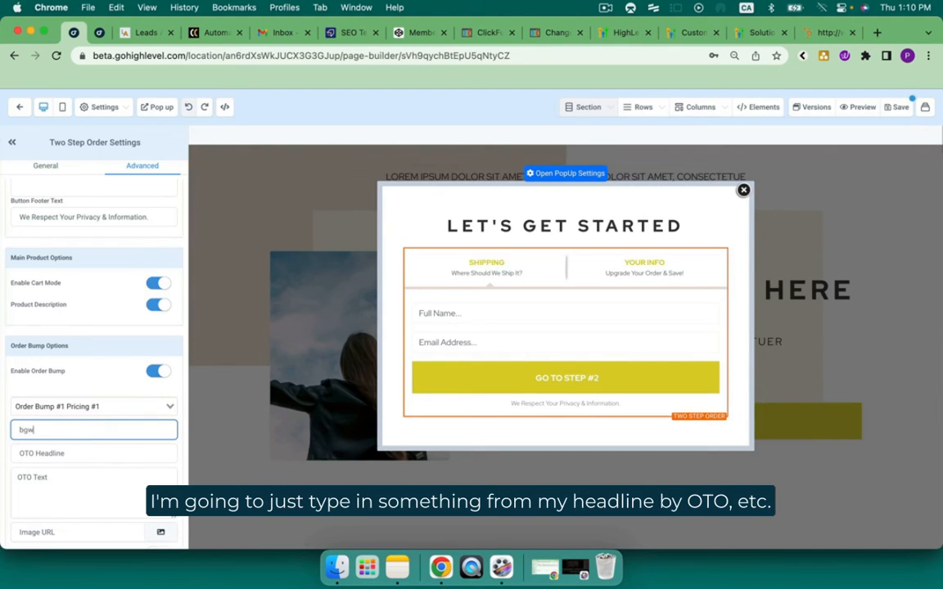
type("wbgw")
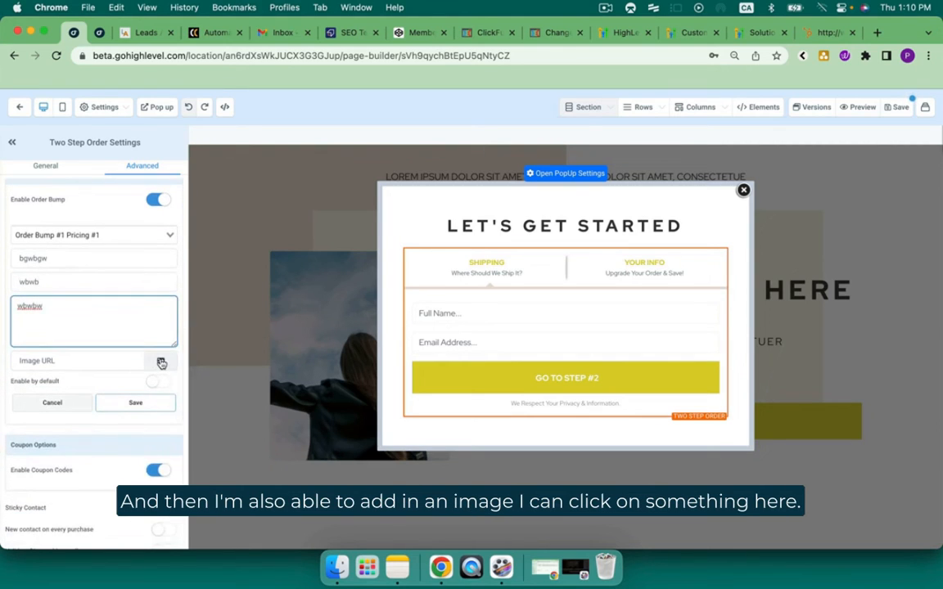
left_click(161, 363)
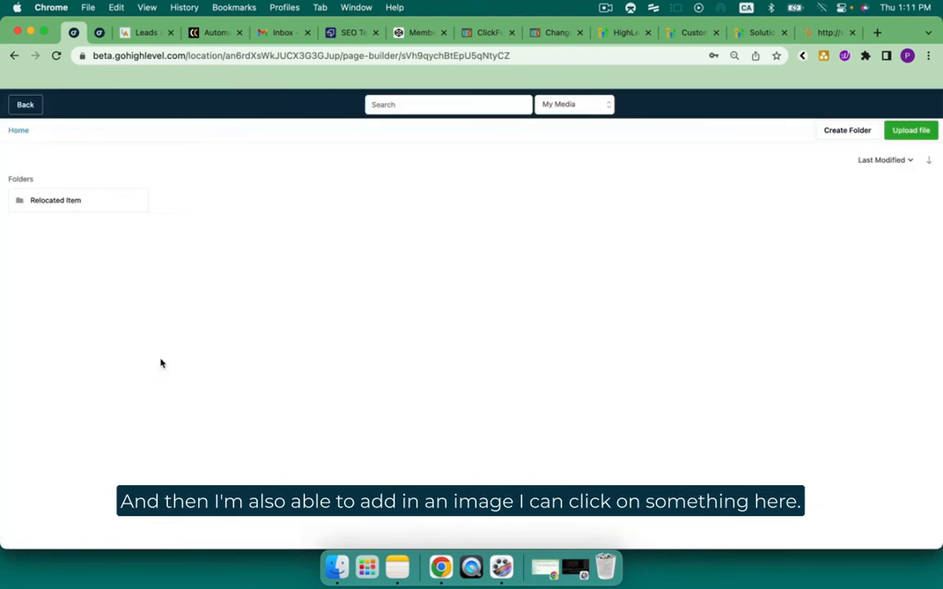
left_click(55, 200)
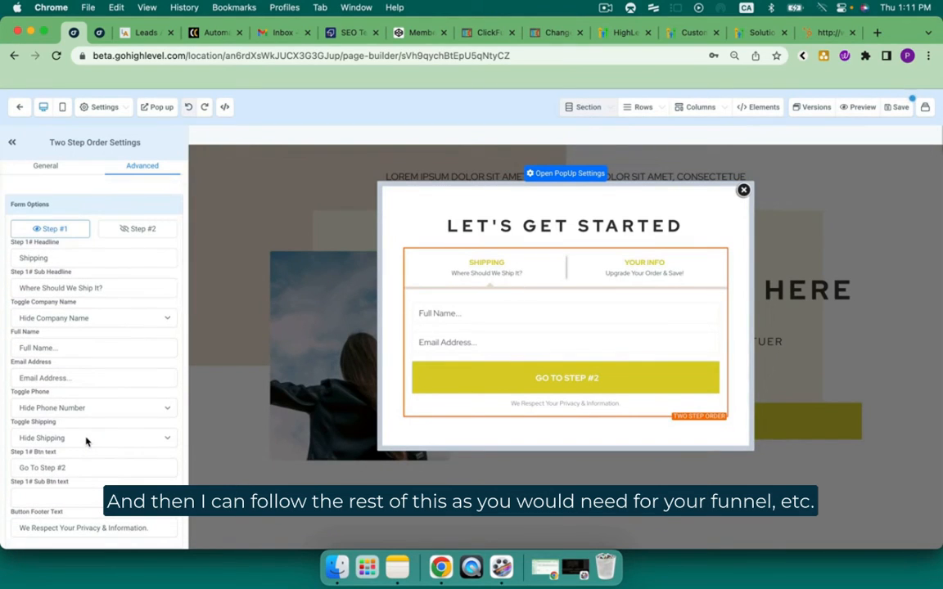
mouse_move(700, 203)
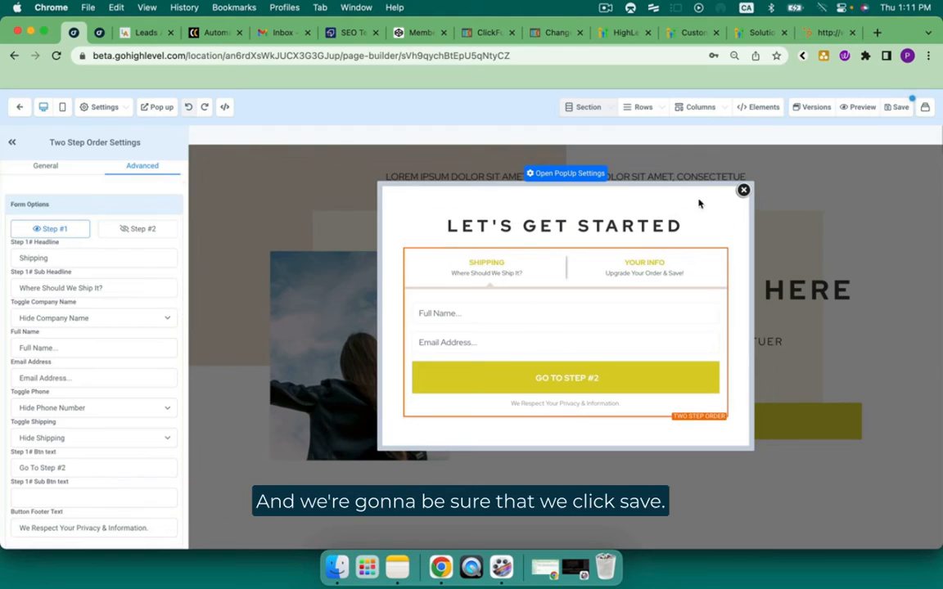
left_click(899, 107)
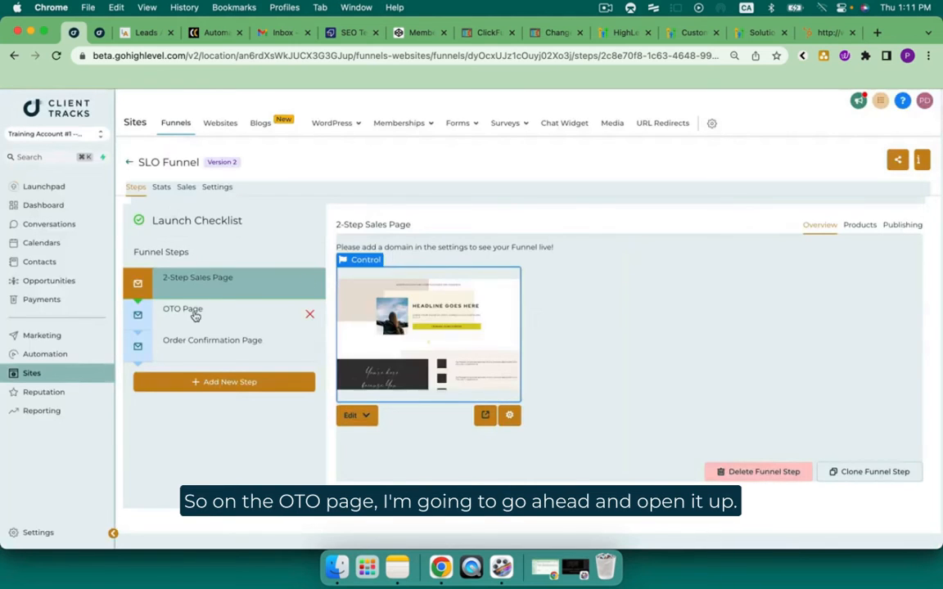
- Link the OTO Page yes option to the one-click upsell OTO #1 Price #1
left_click(182, 309)
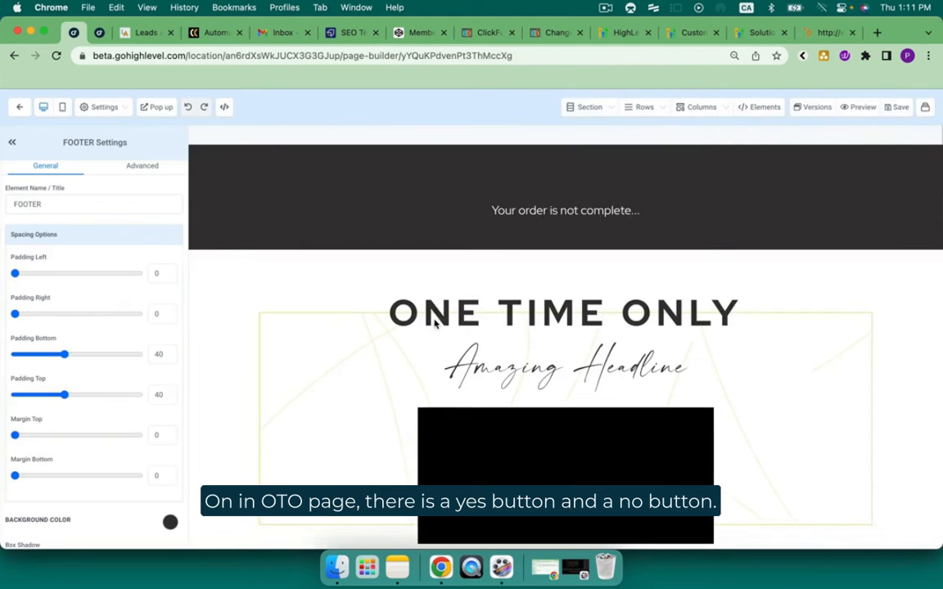
scroll("down", 3)
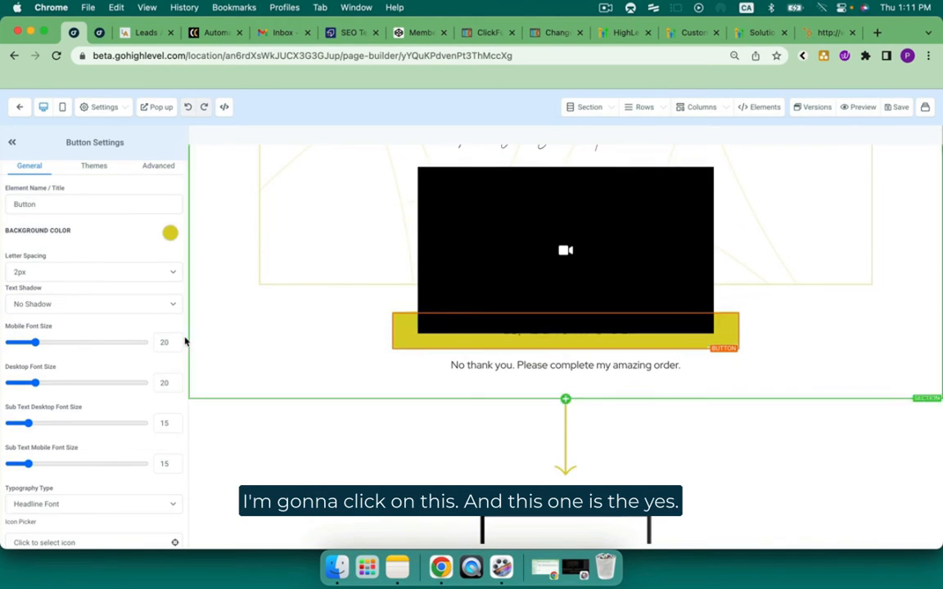
scroll("down", 3)
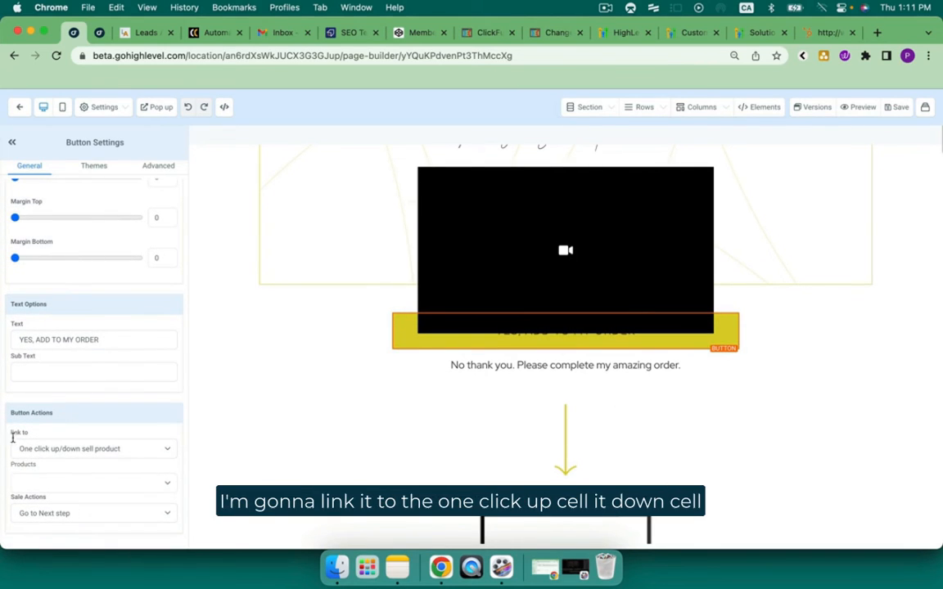
left_click(93, 448)
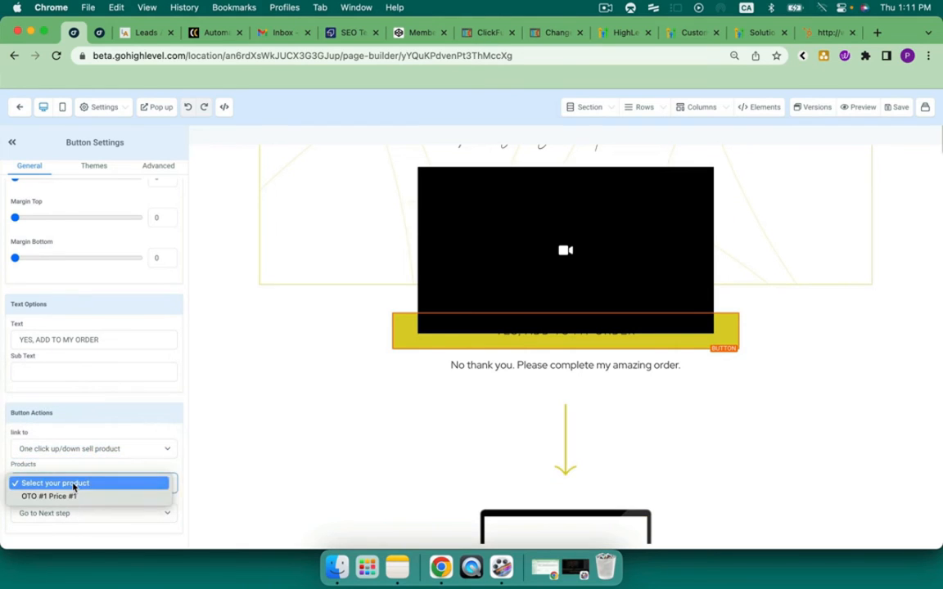
left_click(50, 496)
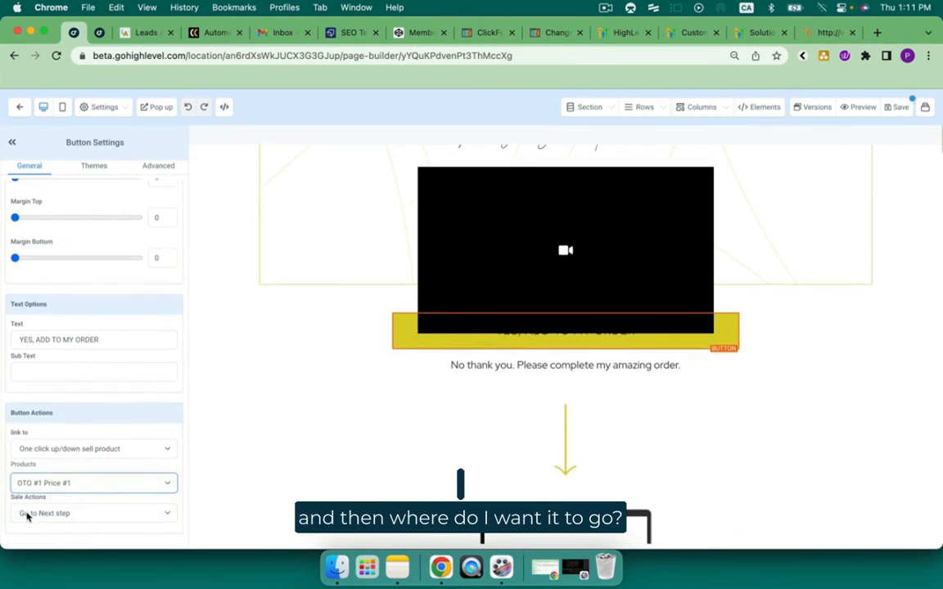
left_click(92, 513)
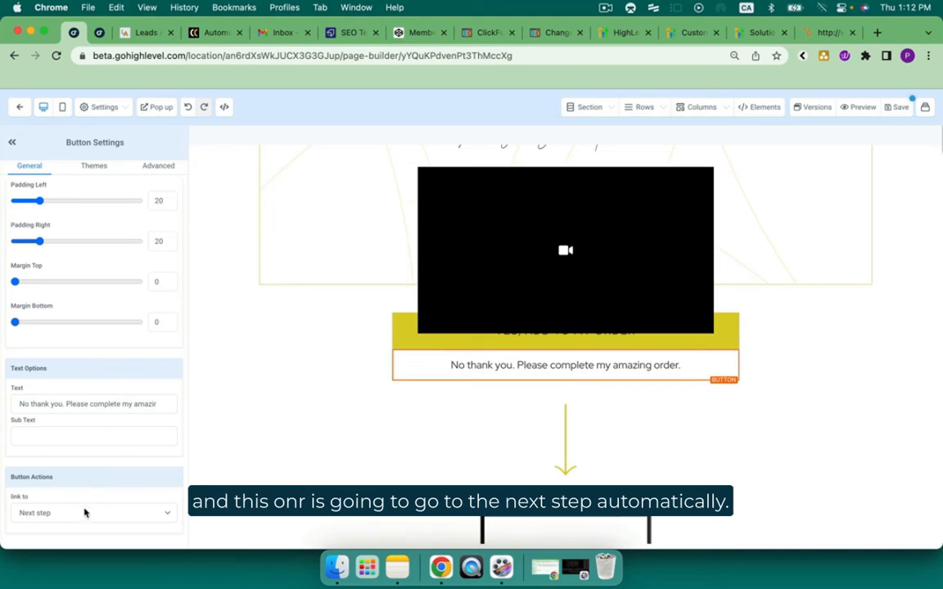
mouse_move(80, 520)
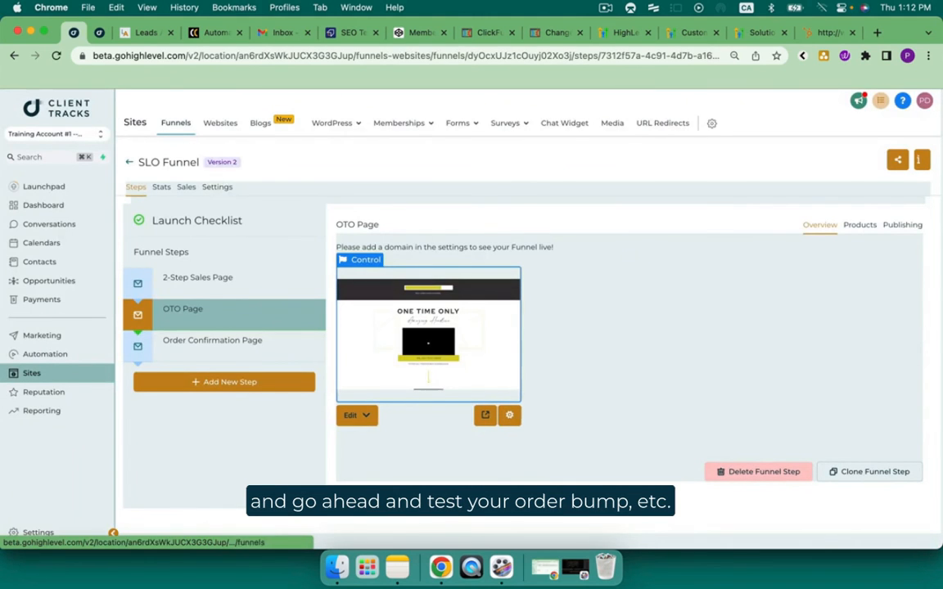
- Switch the SLO Funnel payment mode to Test and save the setting
left_click(217, 186)
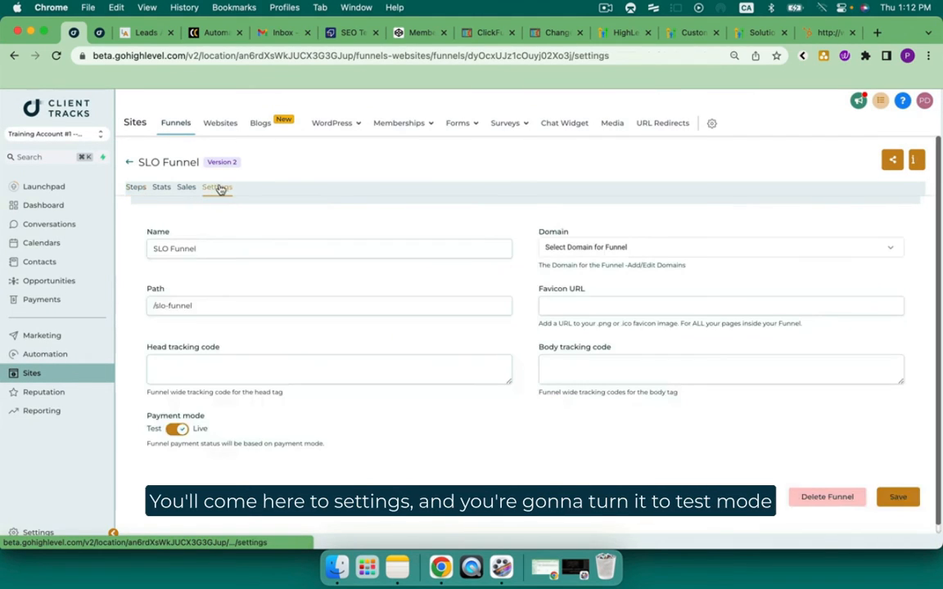
left_click(177, 429)
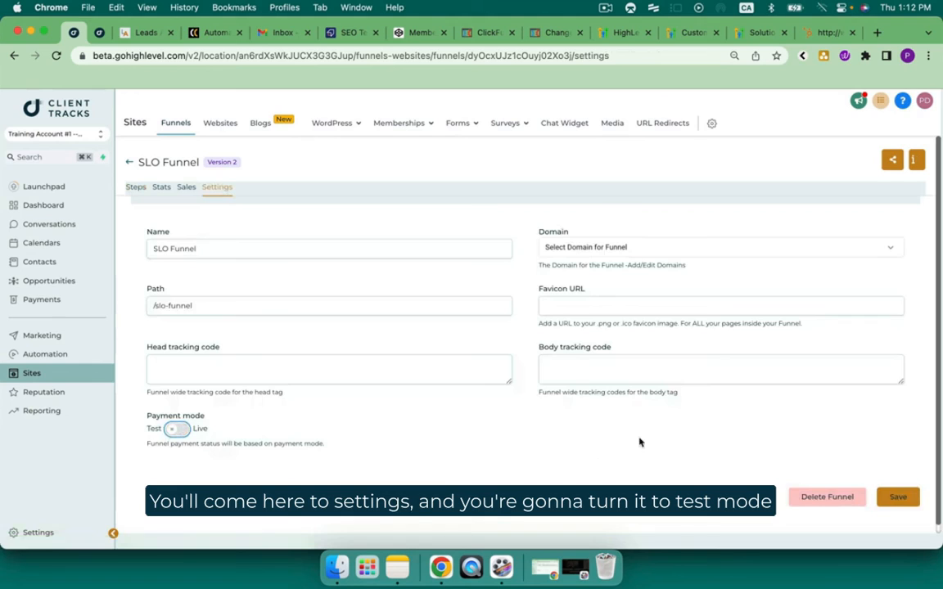
left_click(135, 187)
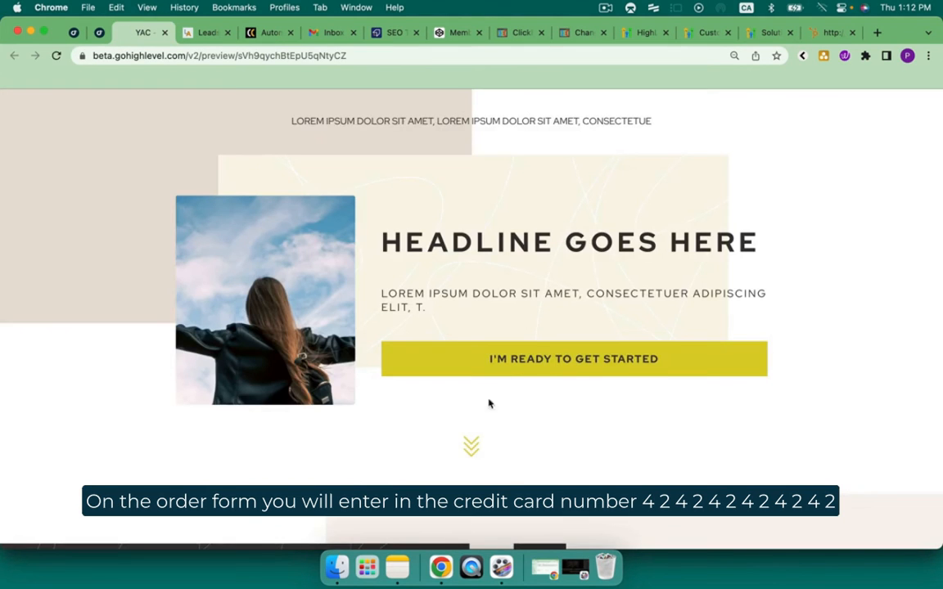
left_click(574, 359)
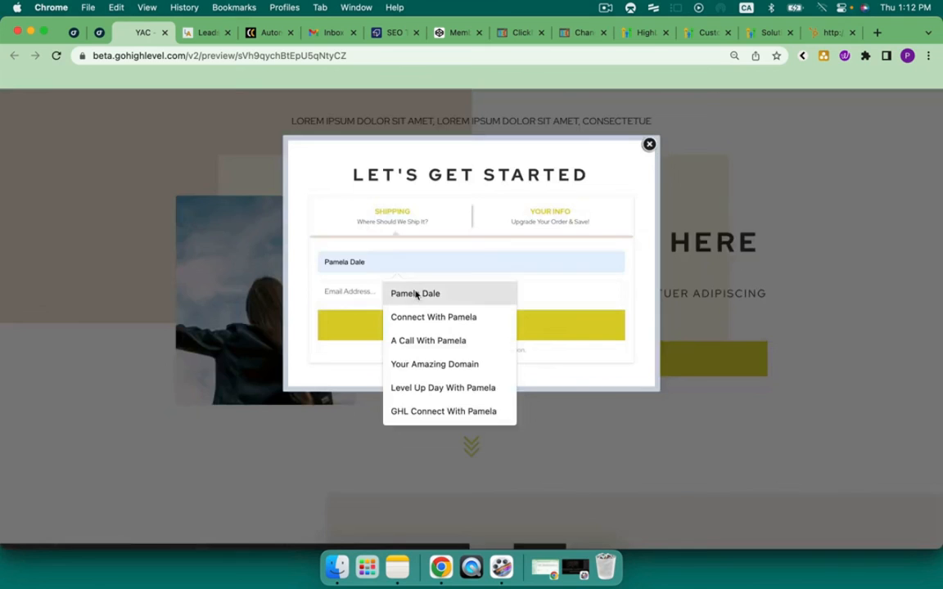
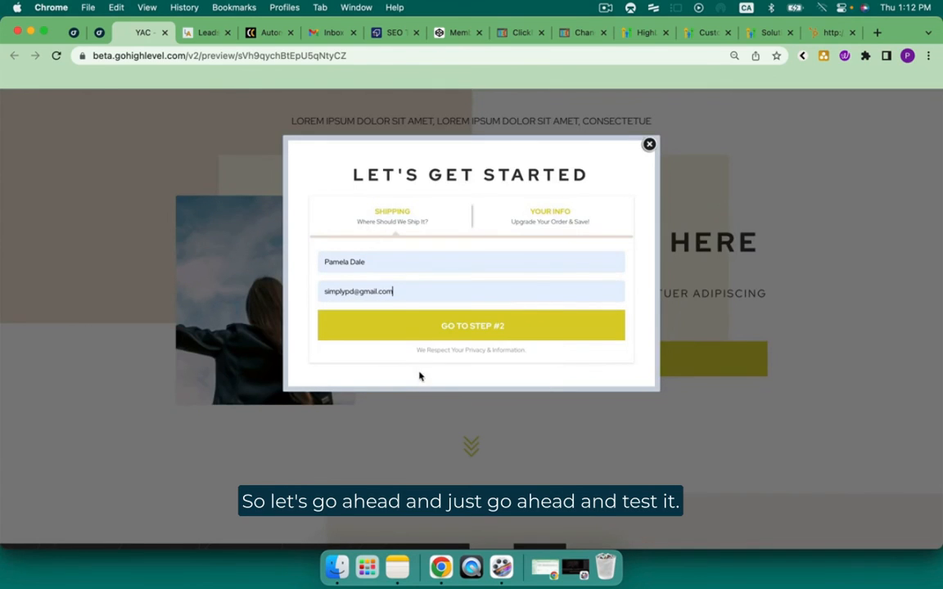
left_click(471, 326)
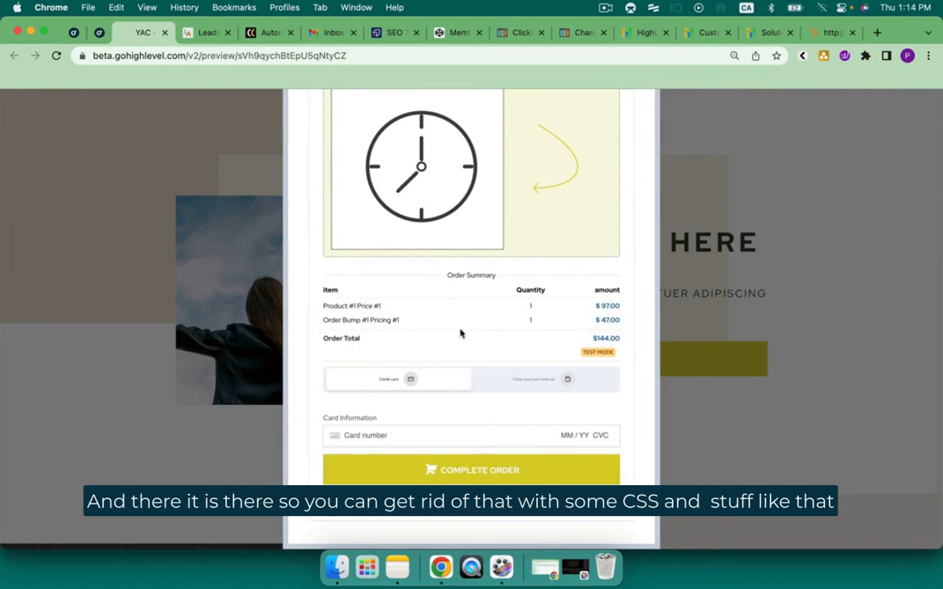
mouse_move(627, 353)
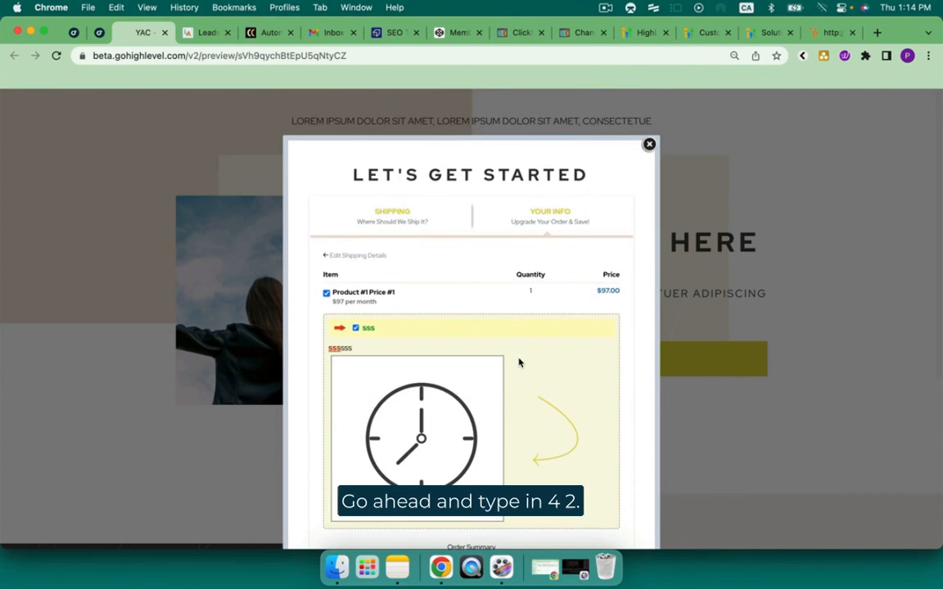
scroll("down", 3)
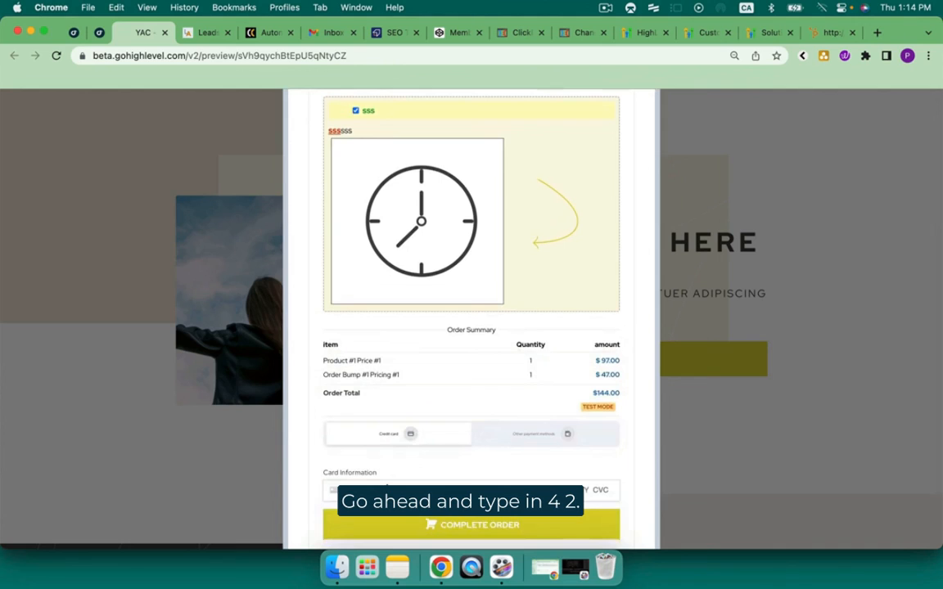
type("4242 4242 4242 42")
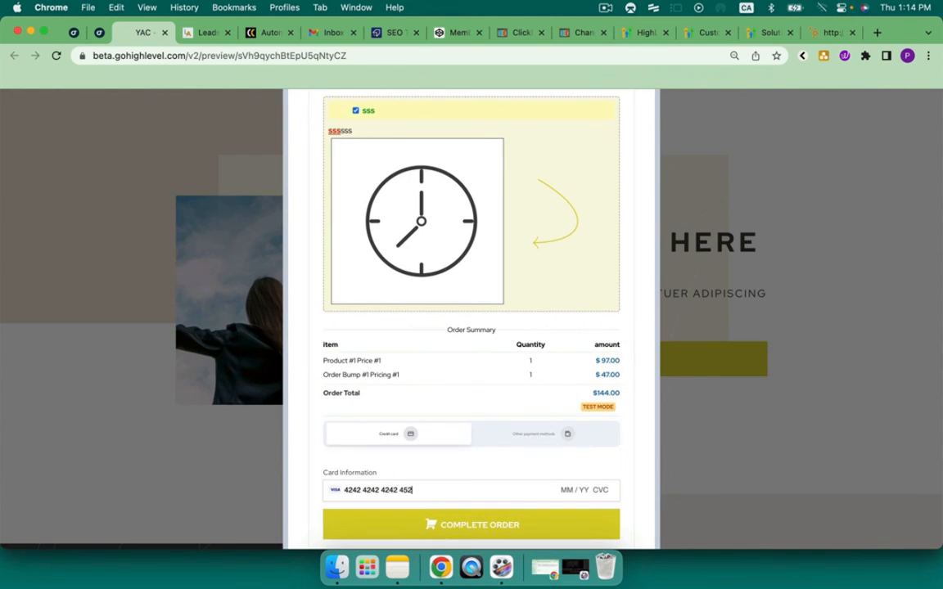
key("backspace")
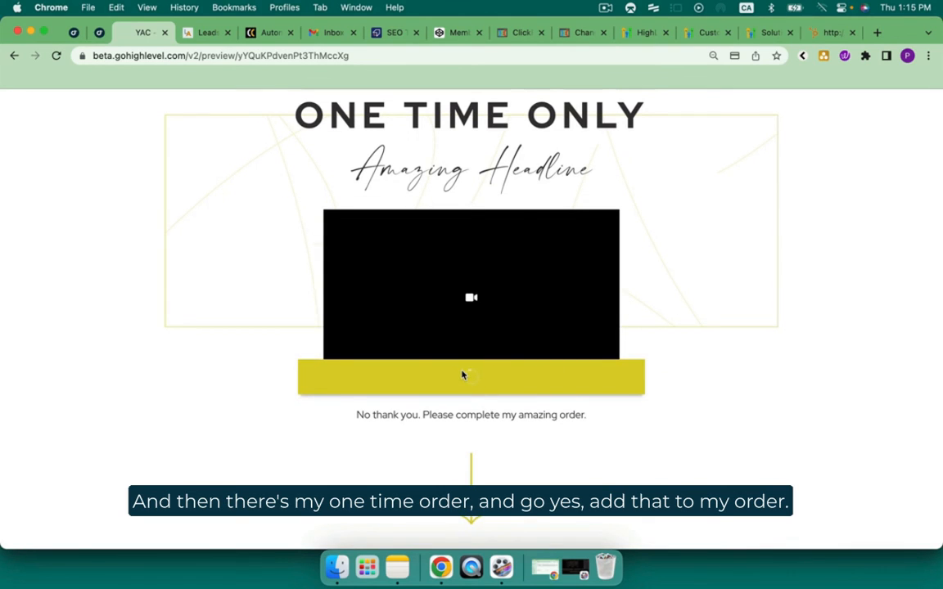
- Accept the one-time offer with 'Yes, add to my order' to reach the $241.00 confirmation
left_click(471, 376)
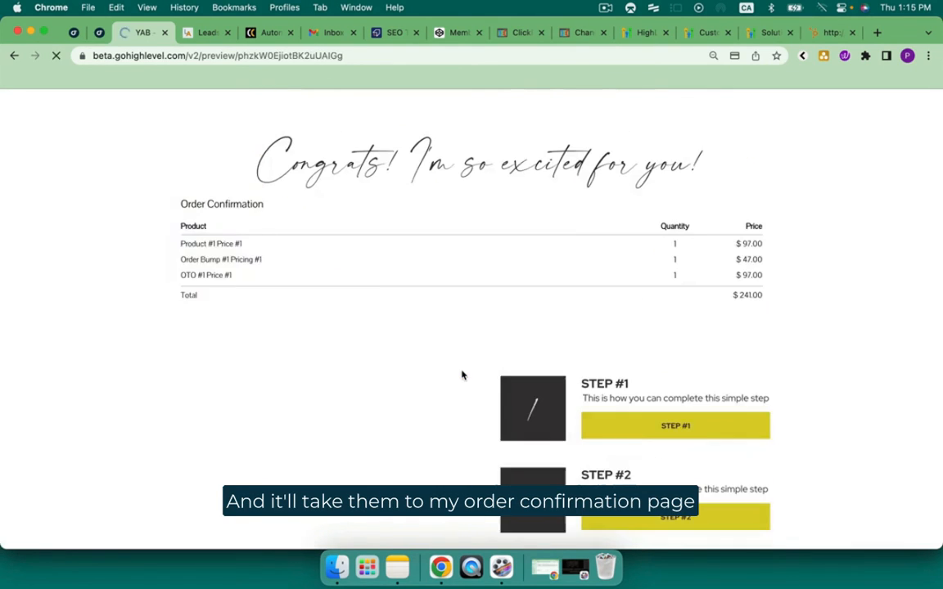